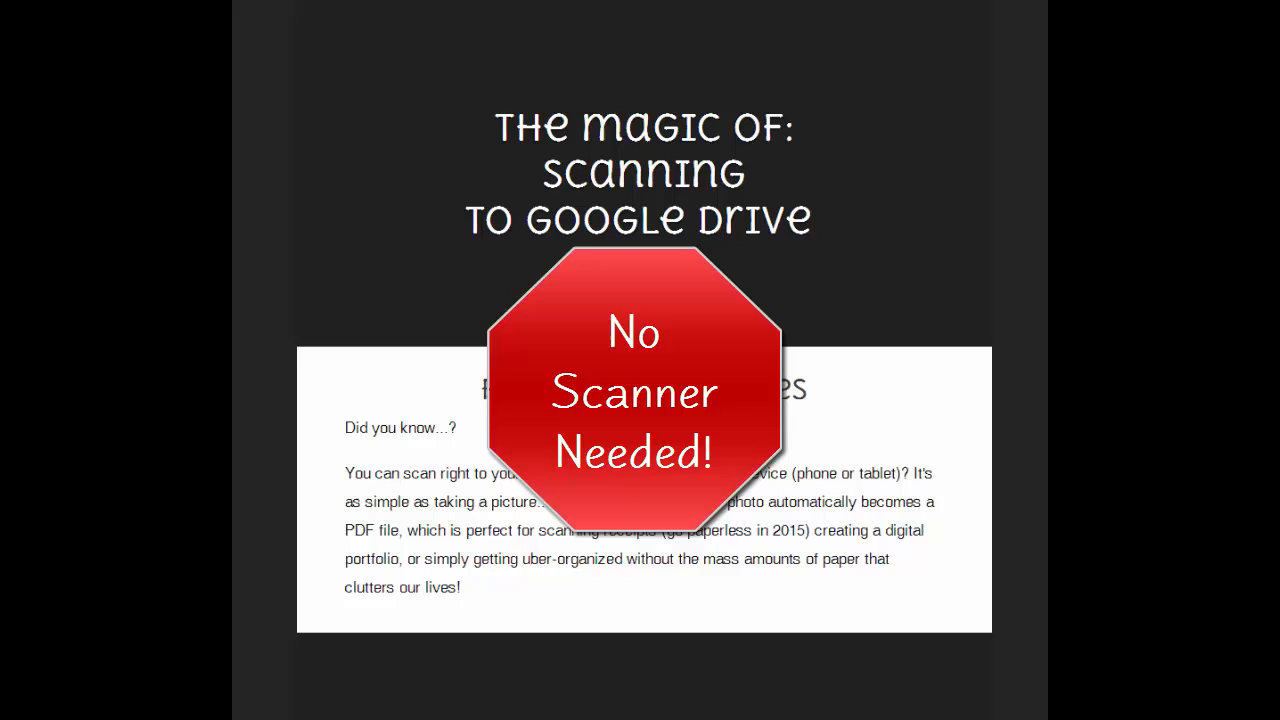
pyautogui.scroll(-3)
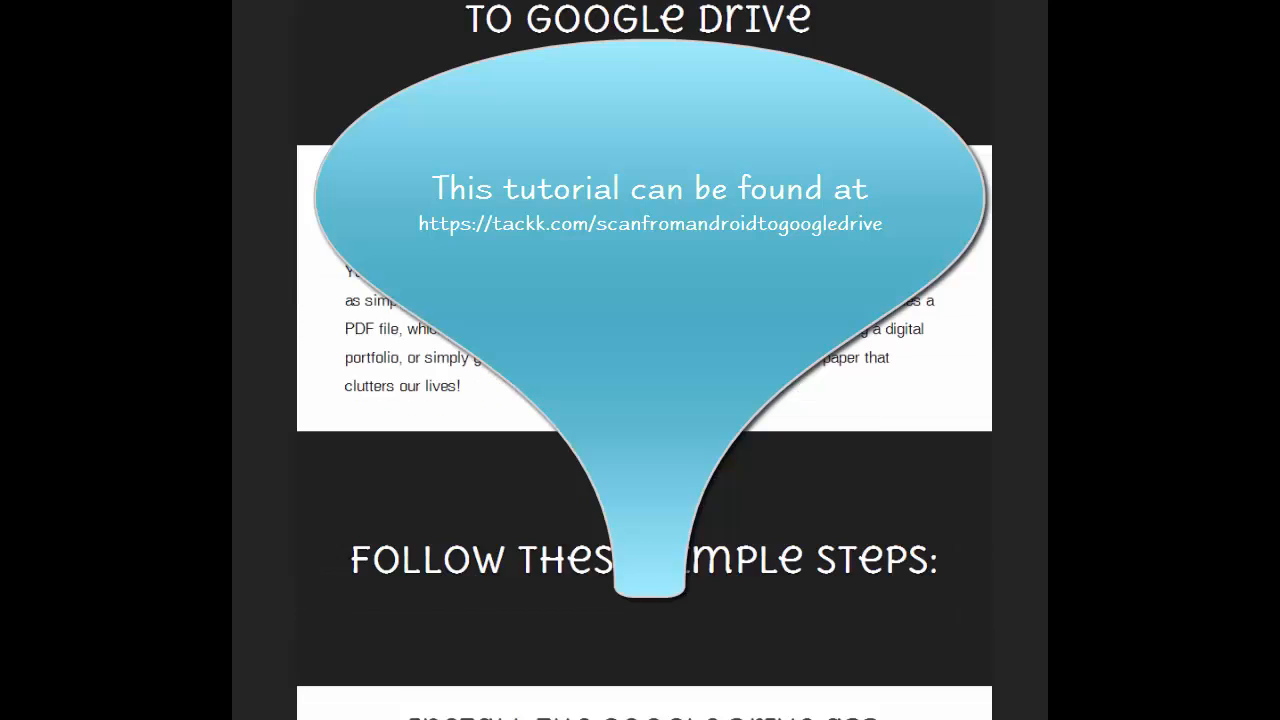
pyautogui.scroll(-3)
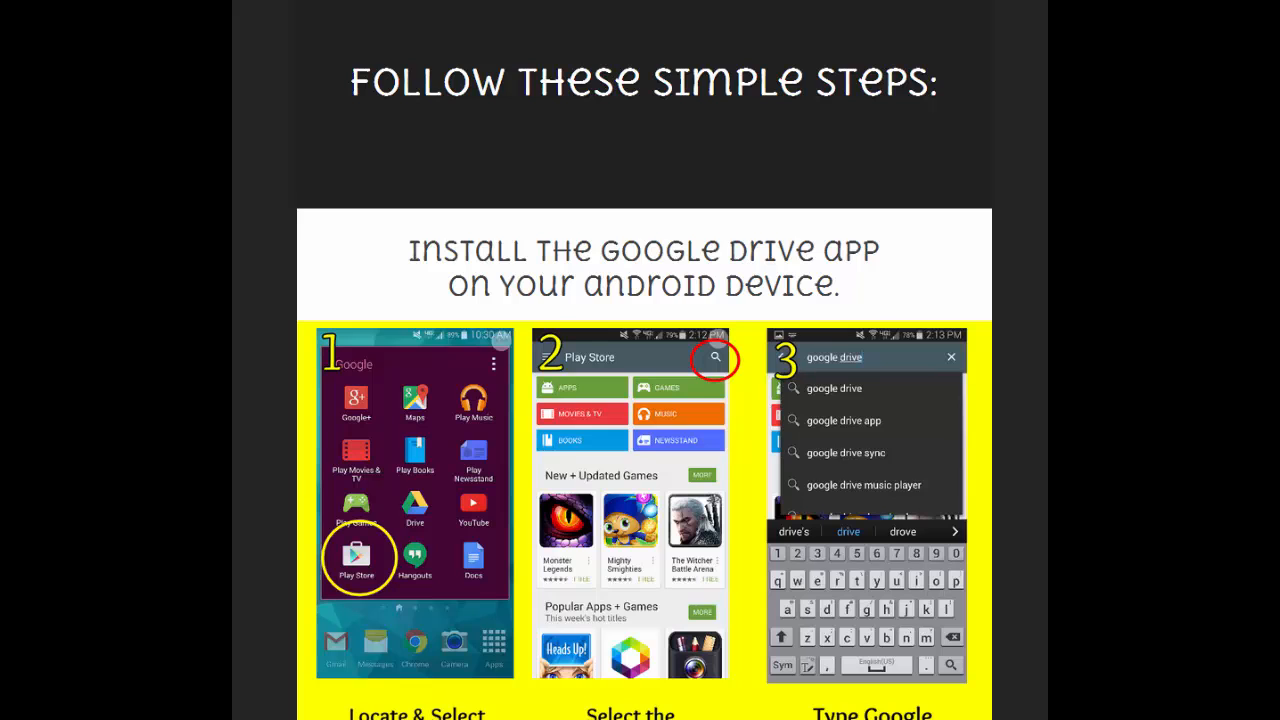
pyautogui.scroll(-3)
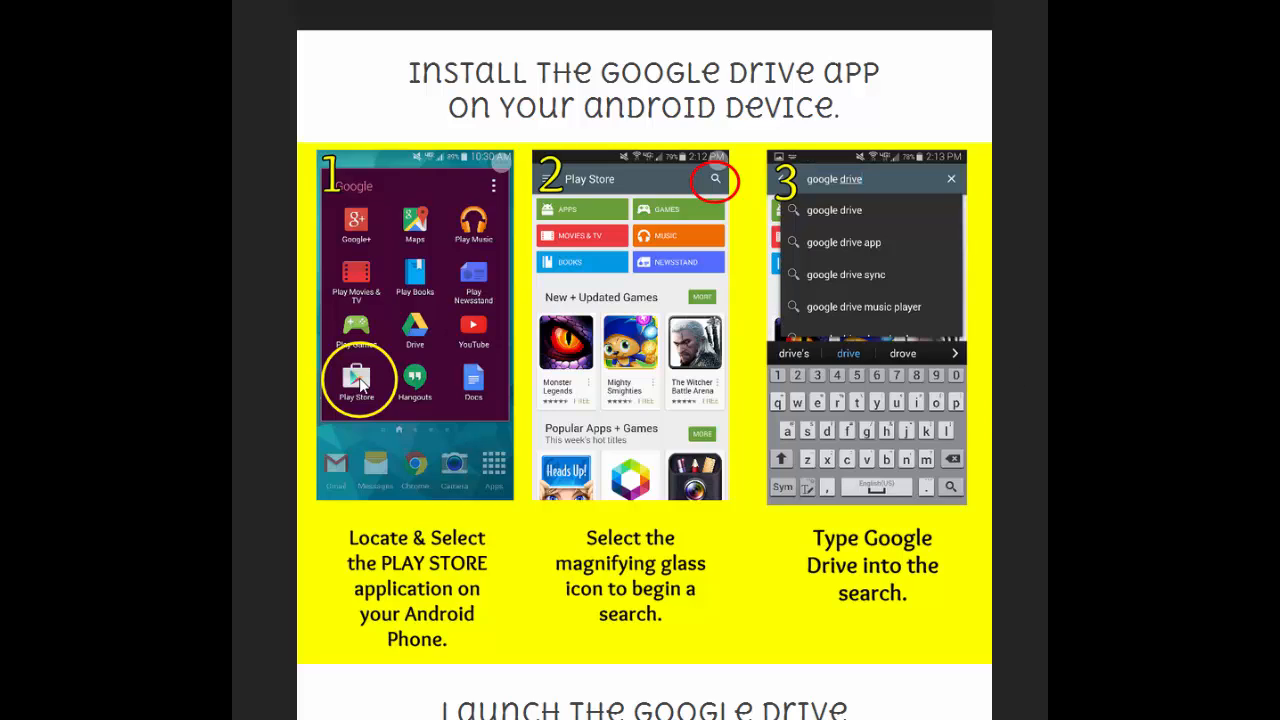
pyautogui.moveTo(378, 378)
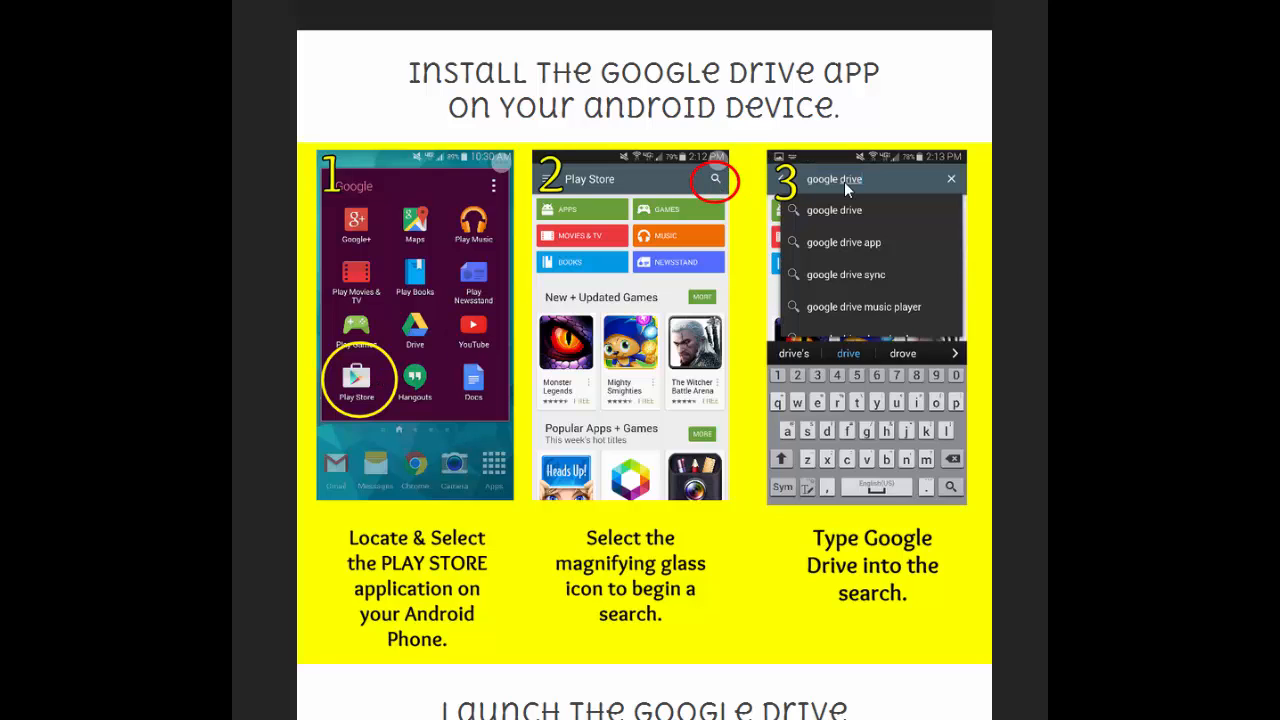
pyautogui.scroll(-3)
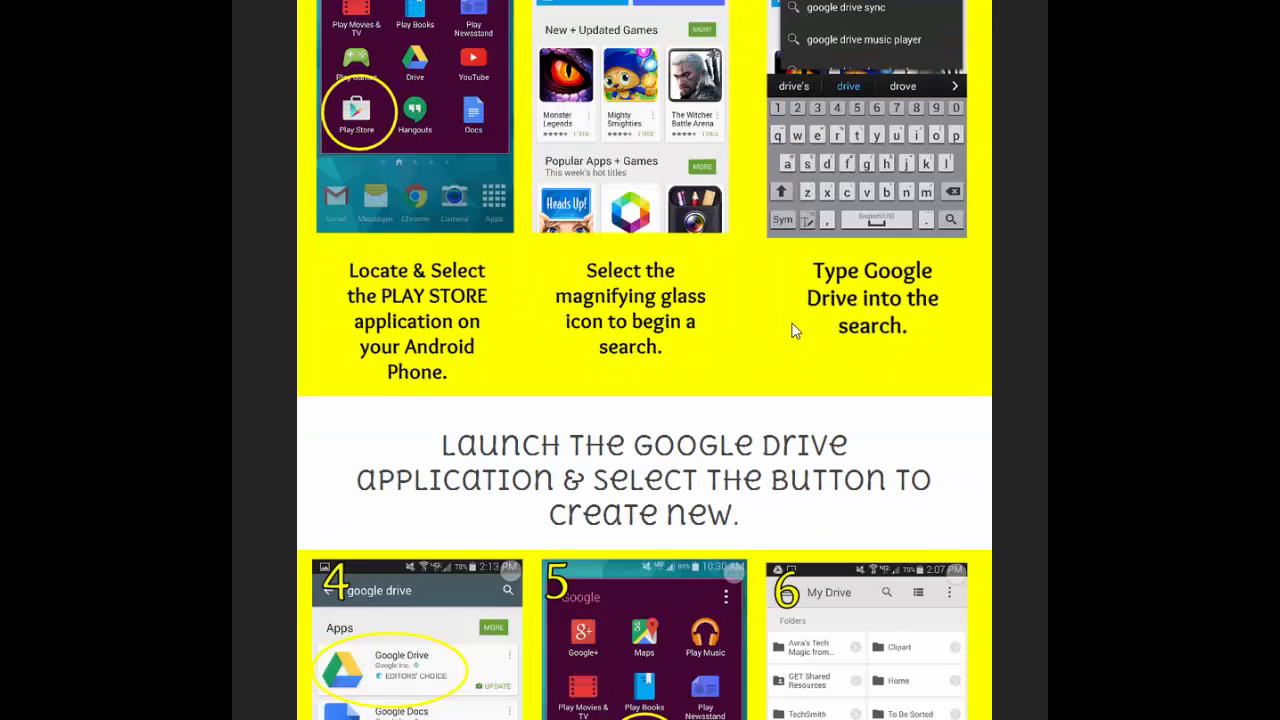
pyautogui.scroll(-3)
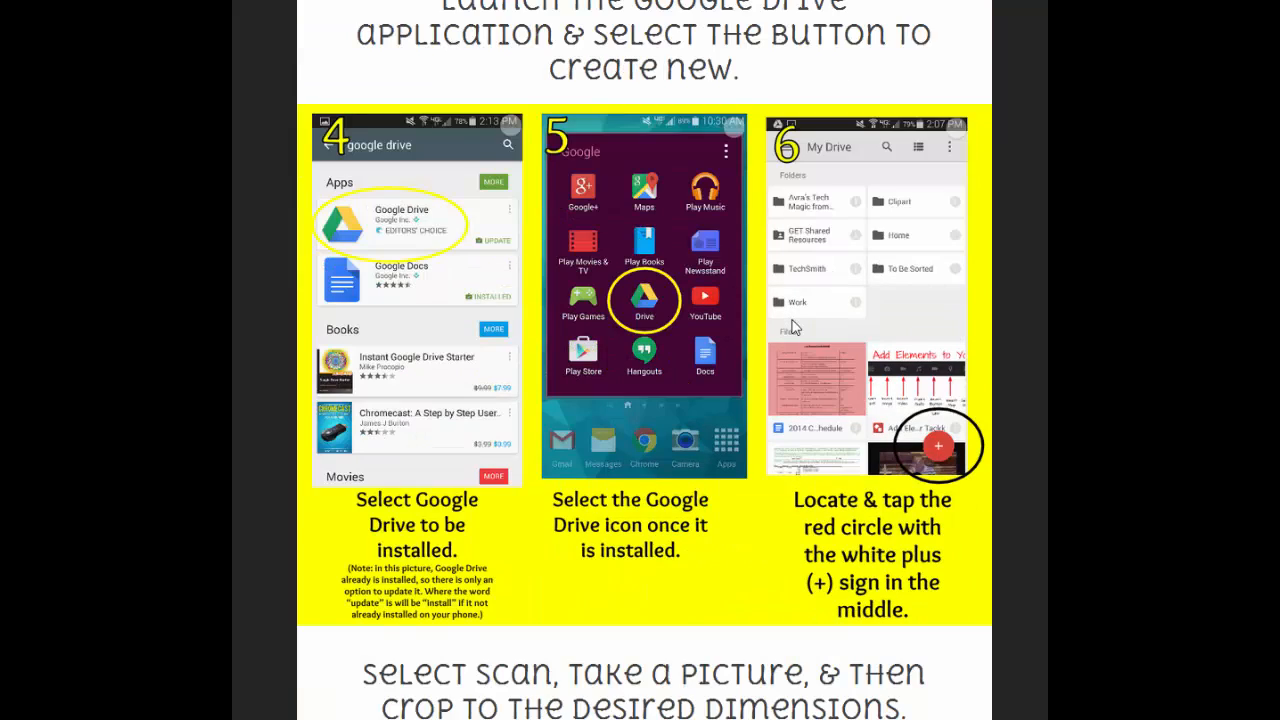
pyautogui.scroll(3)
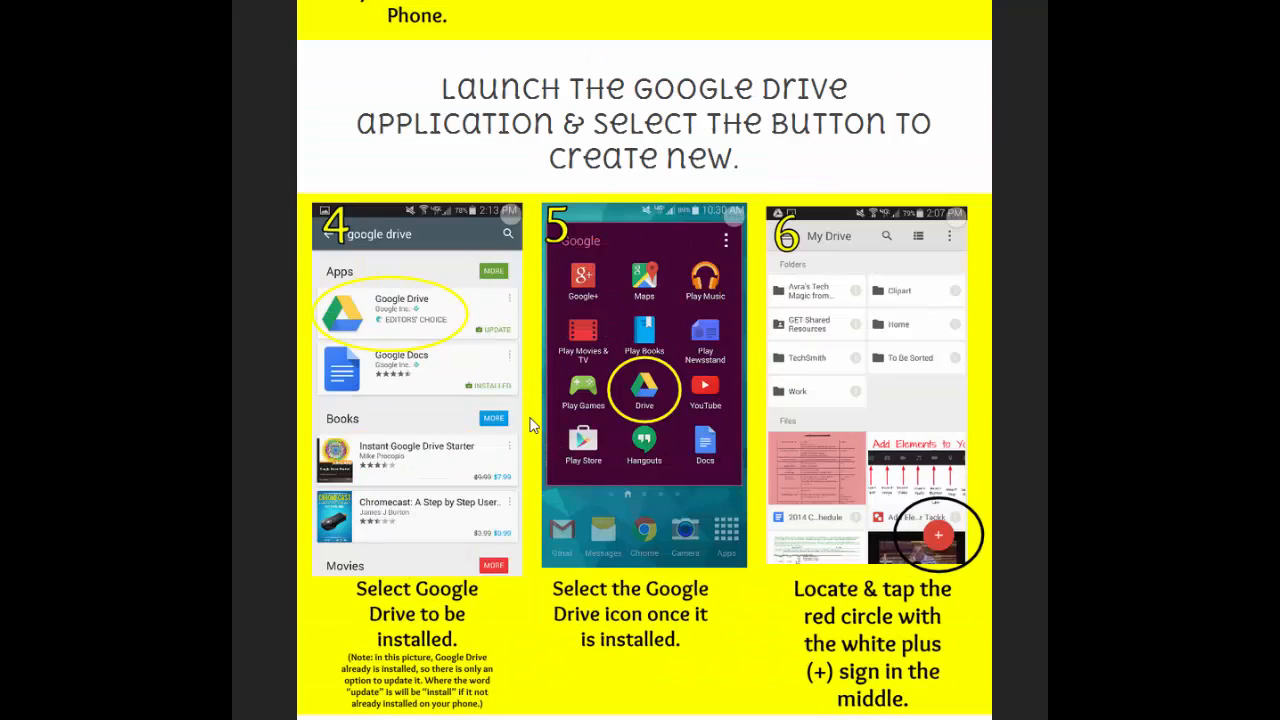
pyautogui.moveTo(408, 336)
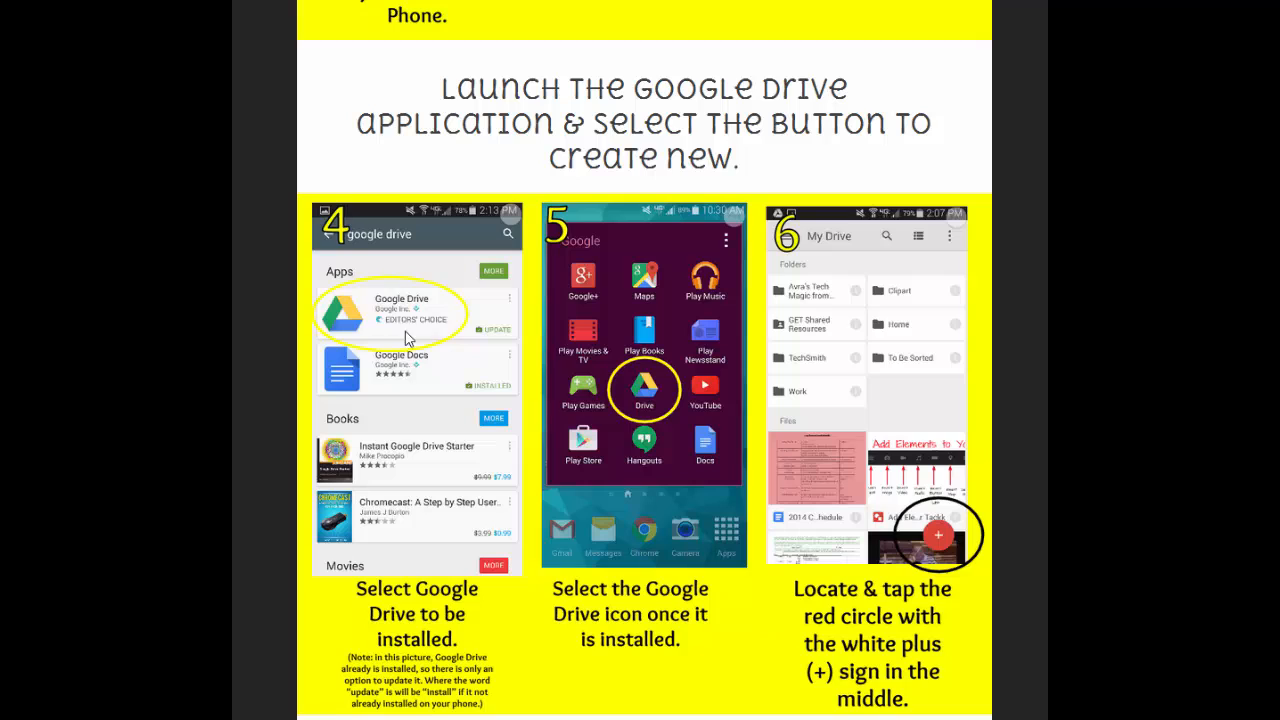
pyautogui.moveTo(348, 324)
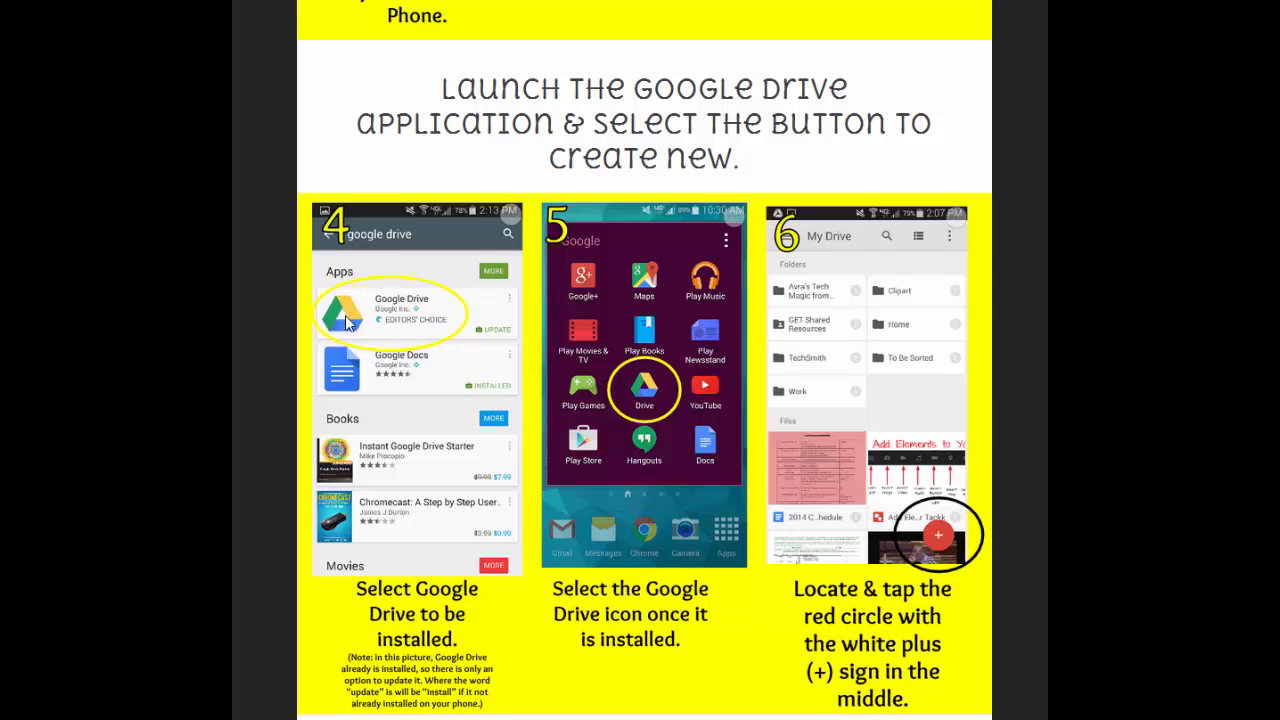
pyautogui.moveTo(490, 322)
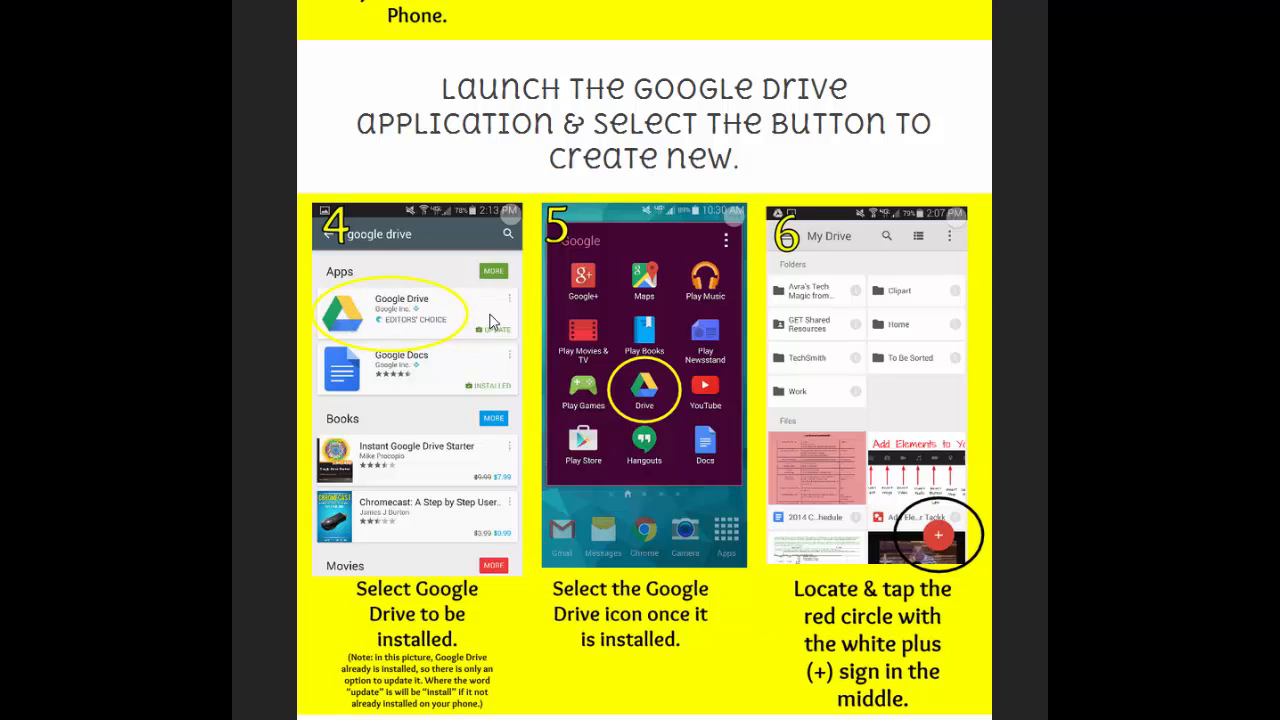
pyautogui.moveTo(490, 392)
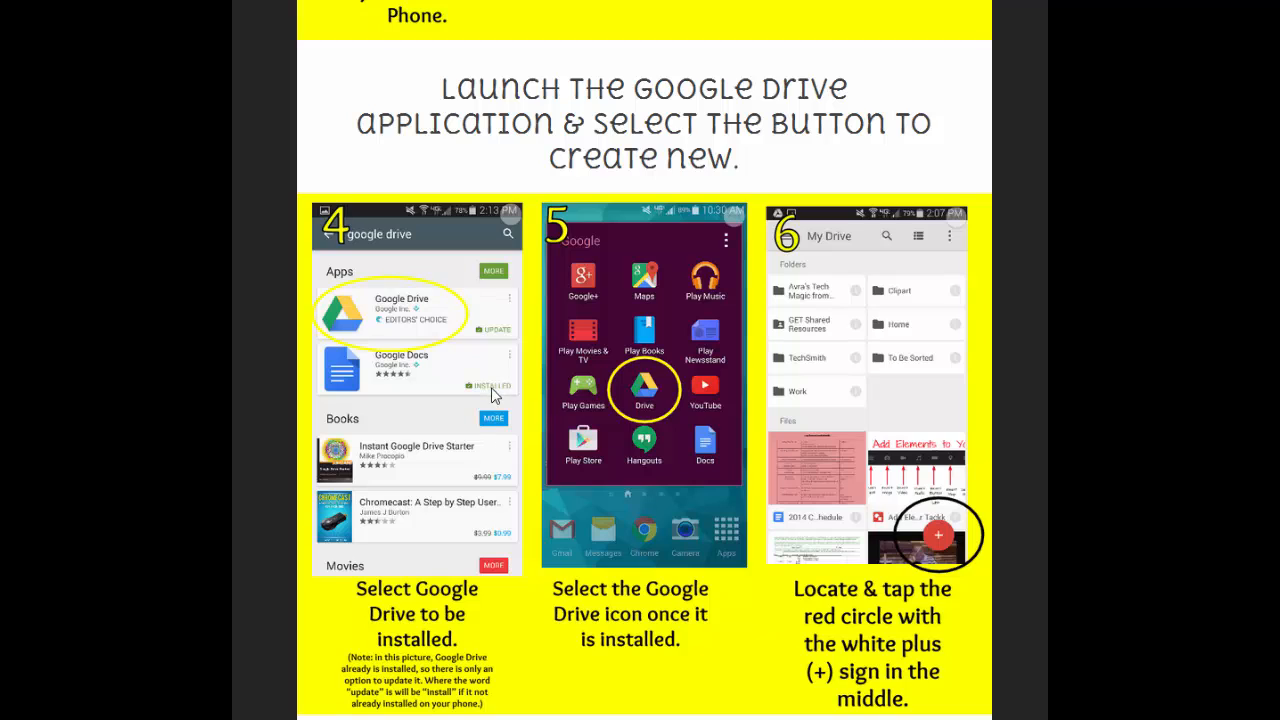
pyautogui.moveTo(492, 342)
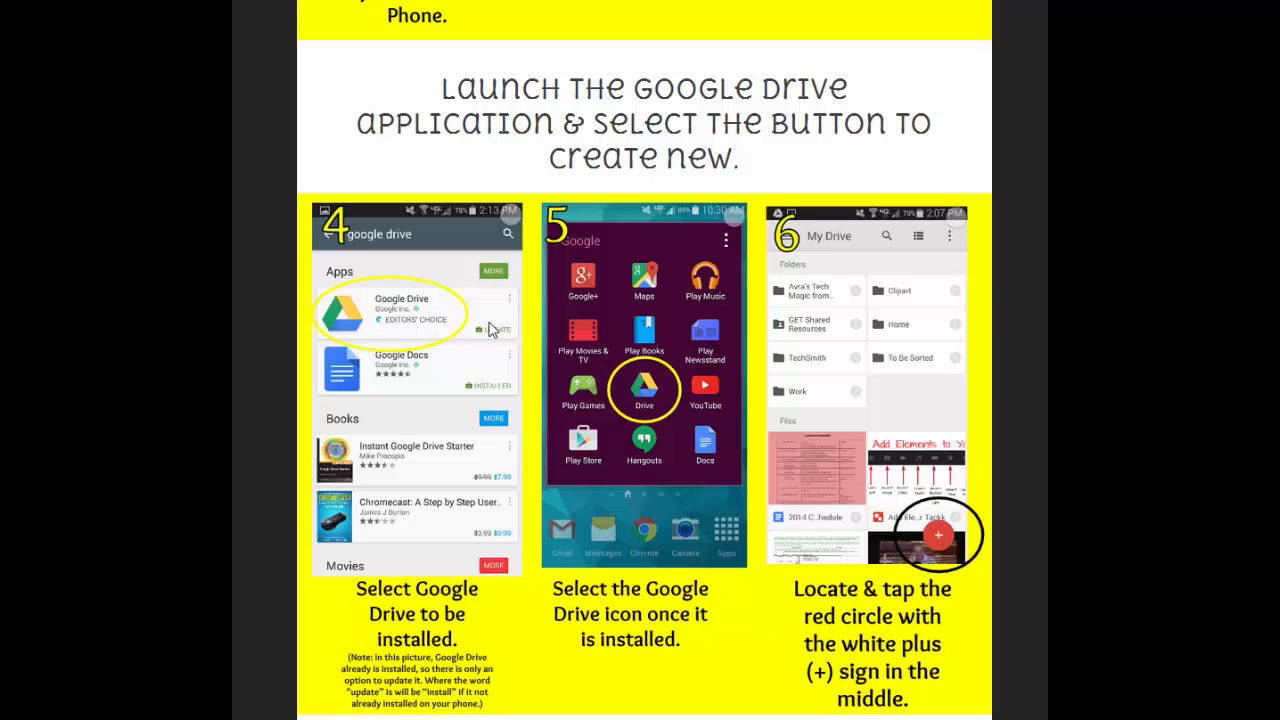
pyautogui.moveTo(660, 328)
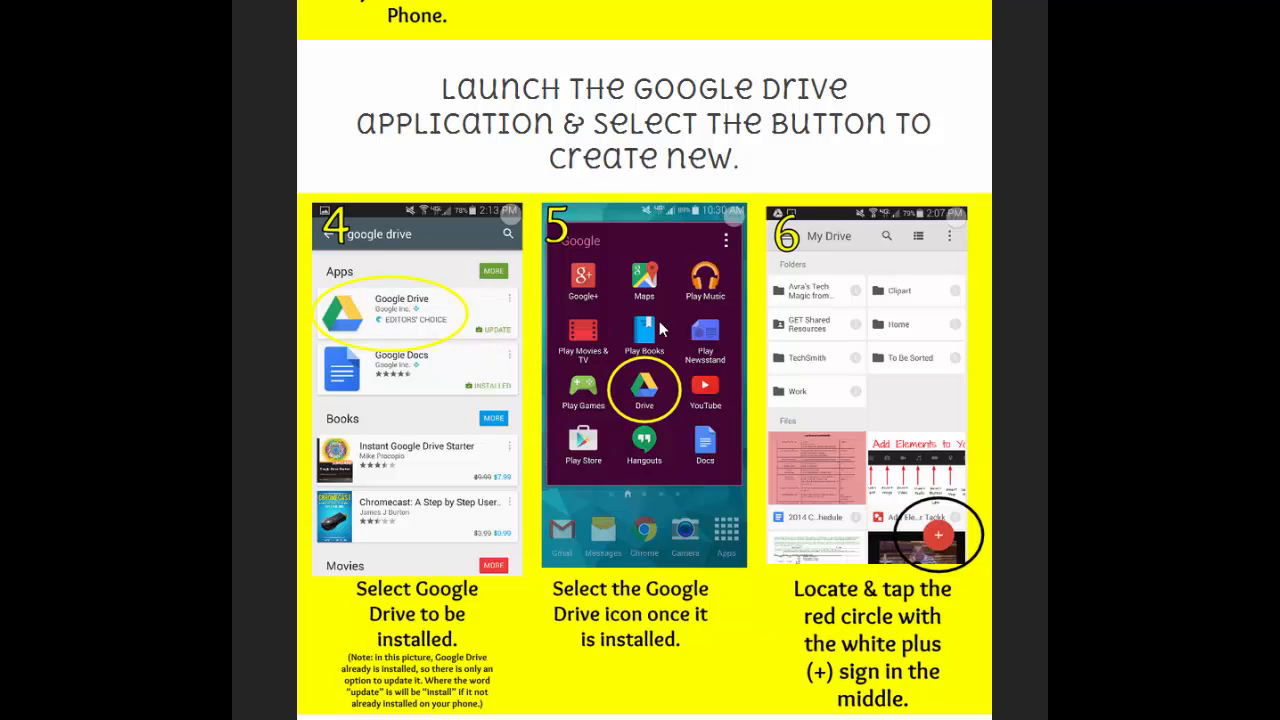
pyautogui.moveTo(628, 440)
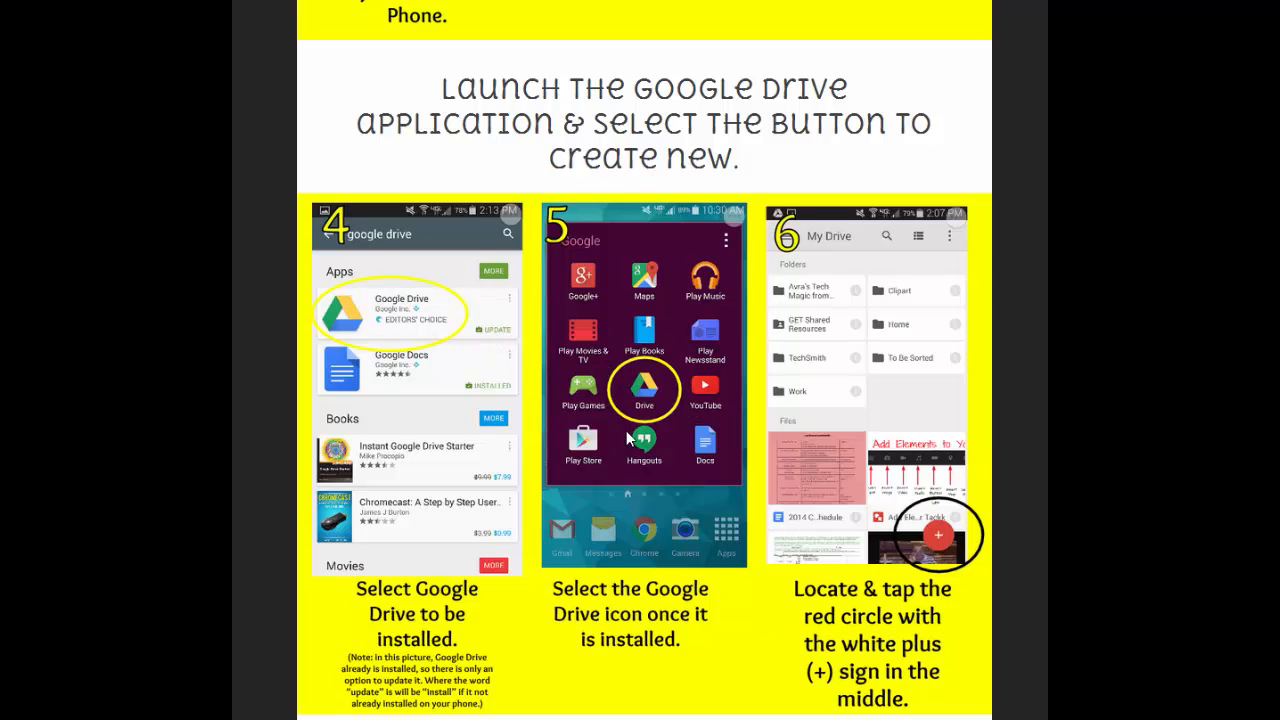
pyautogui.moveTo(672, 378)
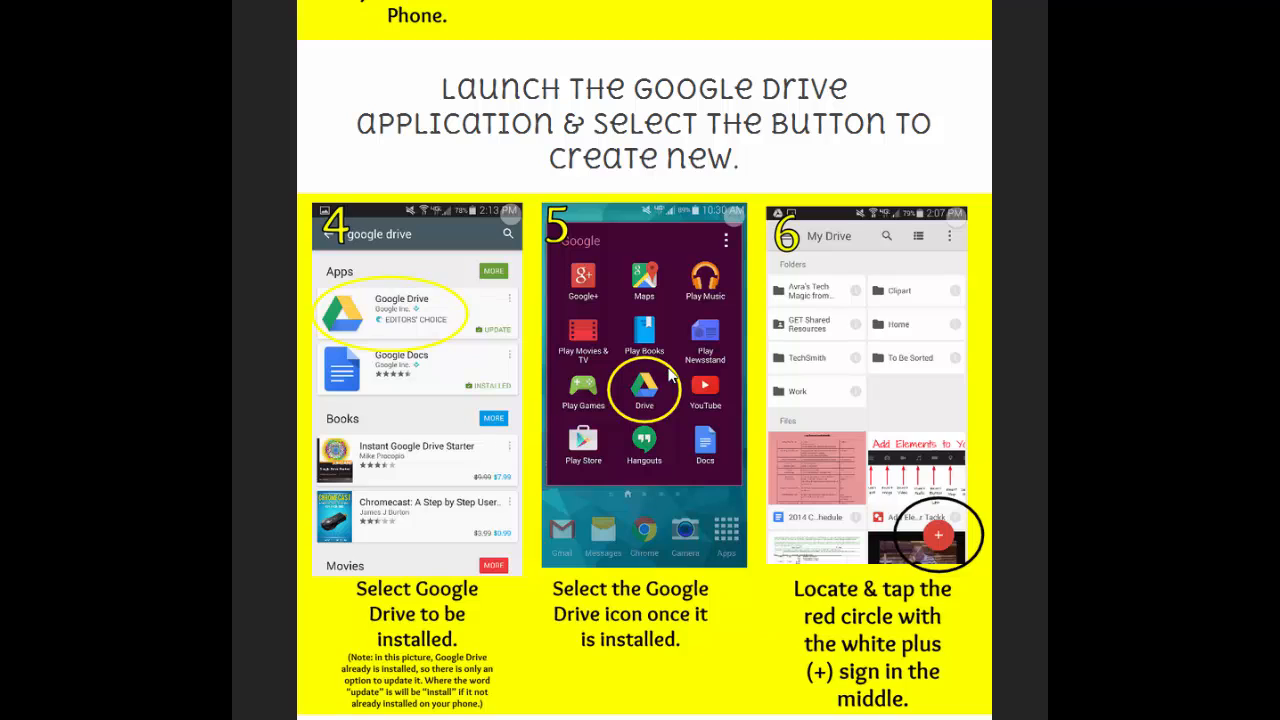
pyautogui.moveTo(856, 228)
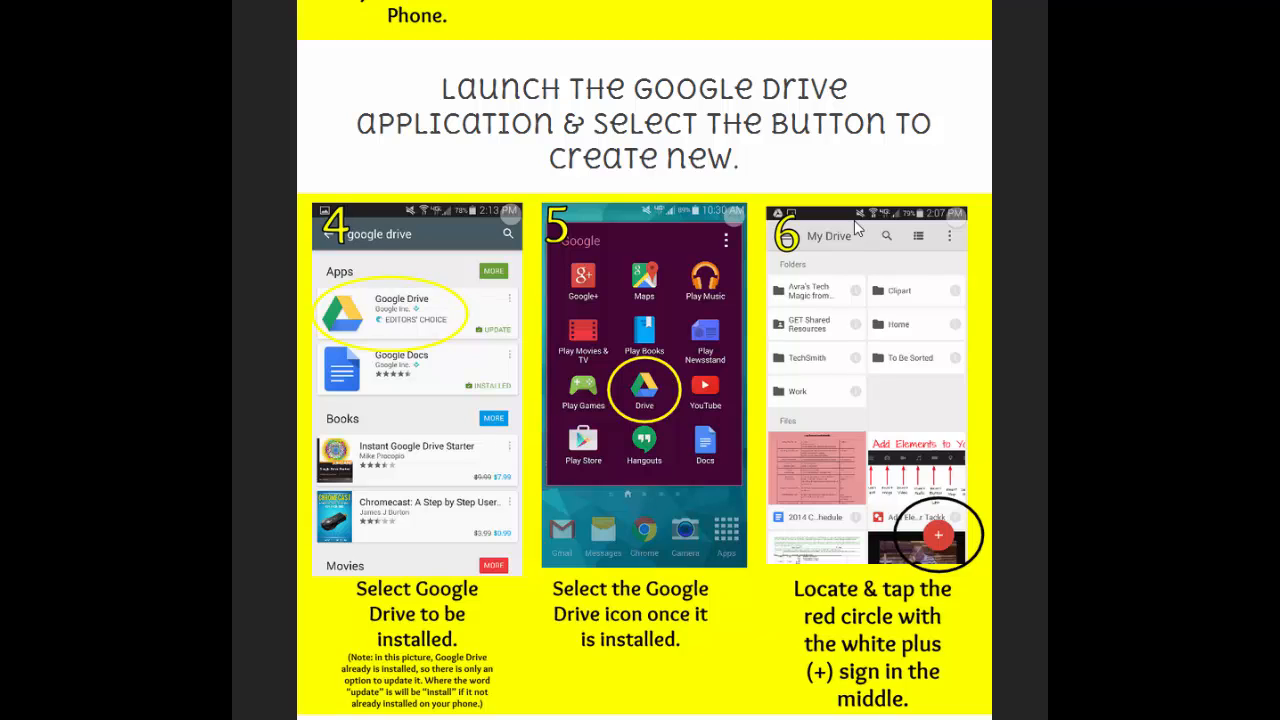
pyautogui.moveTo(824, 458)
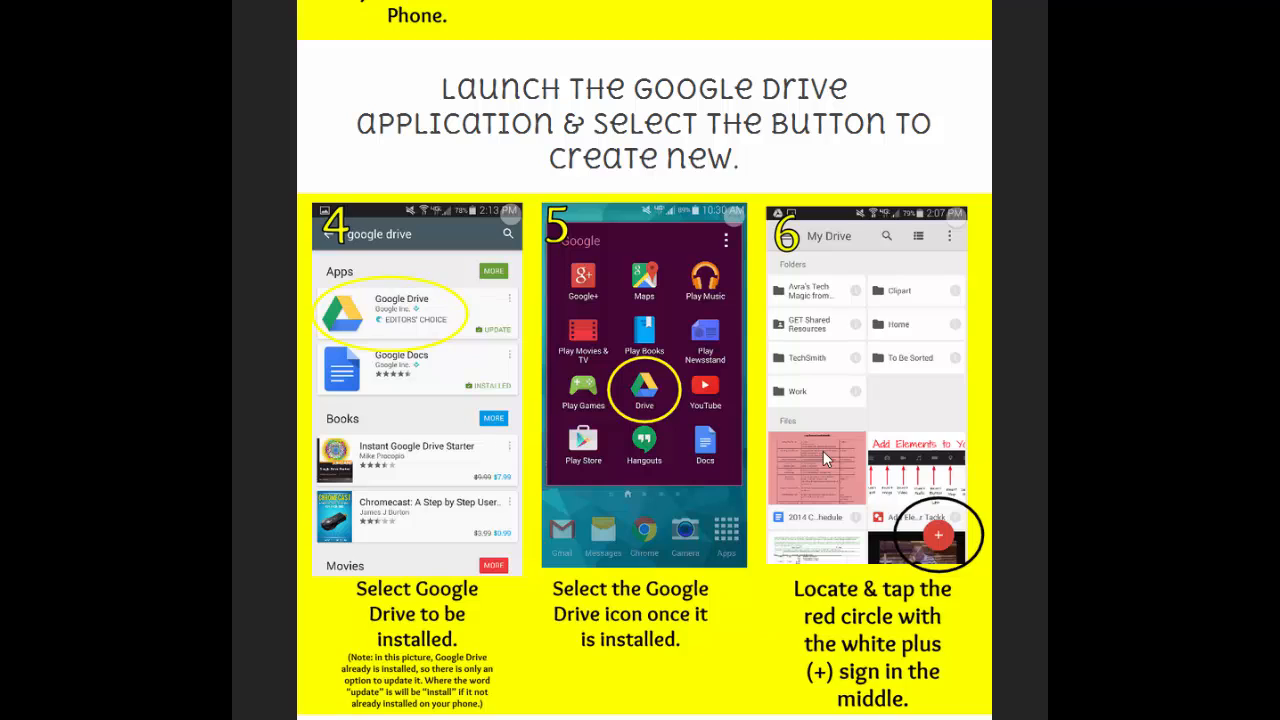
pyautogui.moveTo(828, 548)
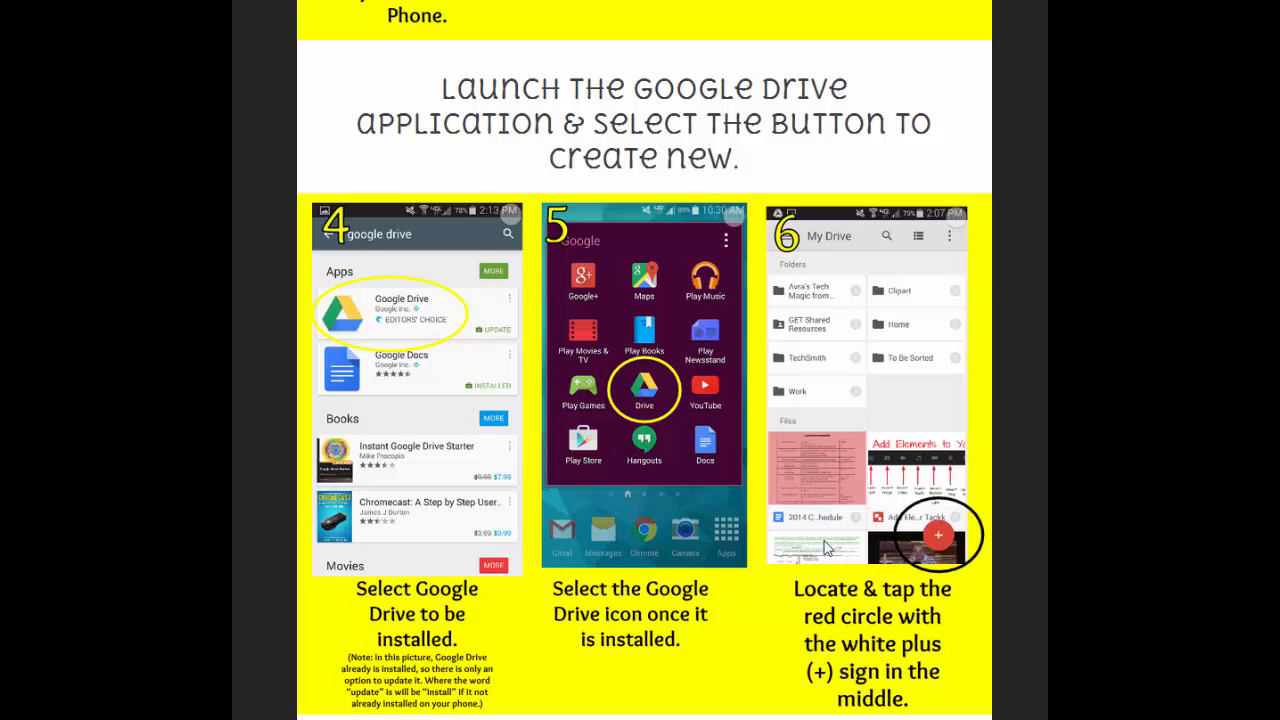
pyautogui.moveTo(788, 420)
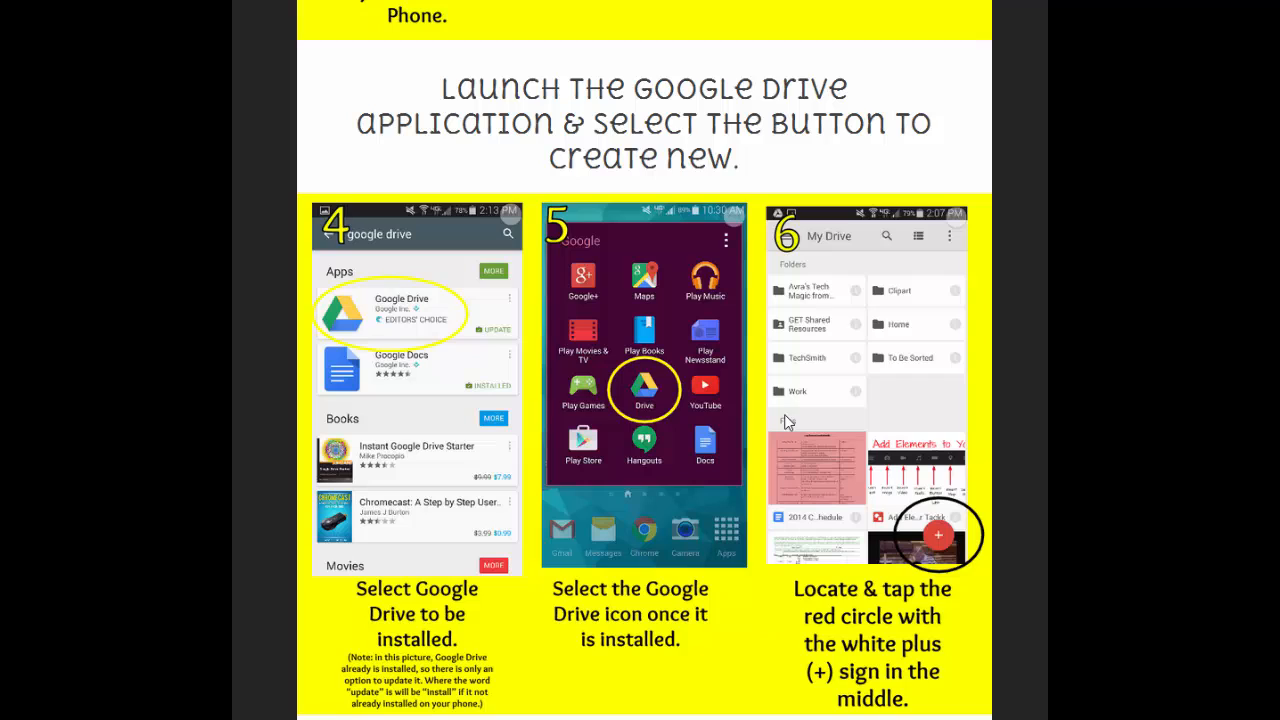
pyautogui.moveTo(856, 336)
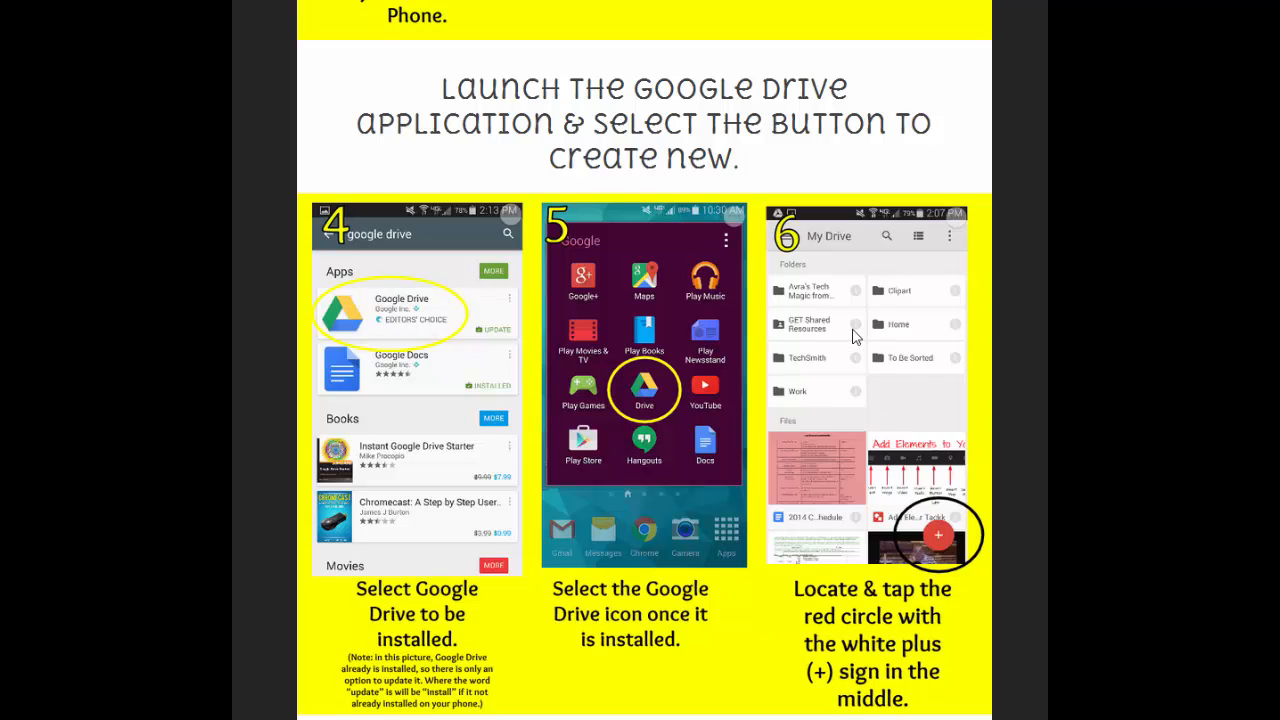
pyautogui.moveTo(950, 552)
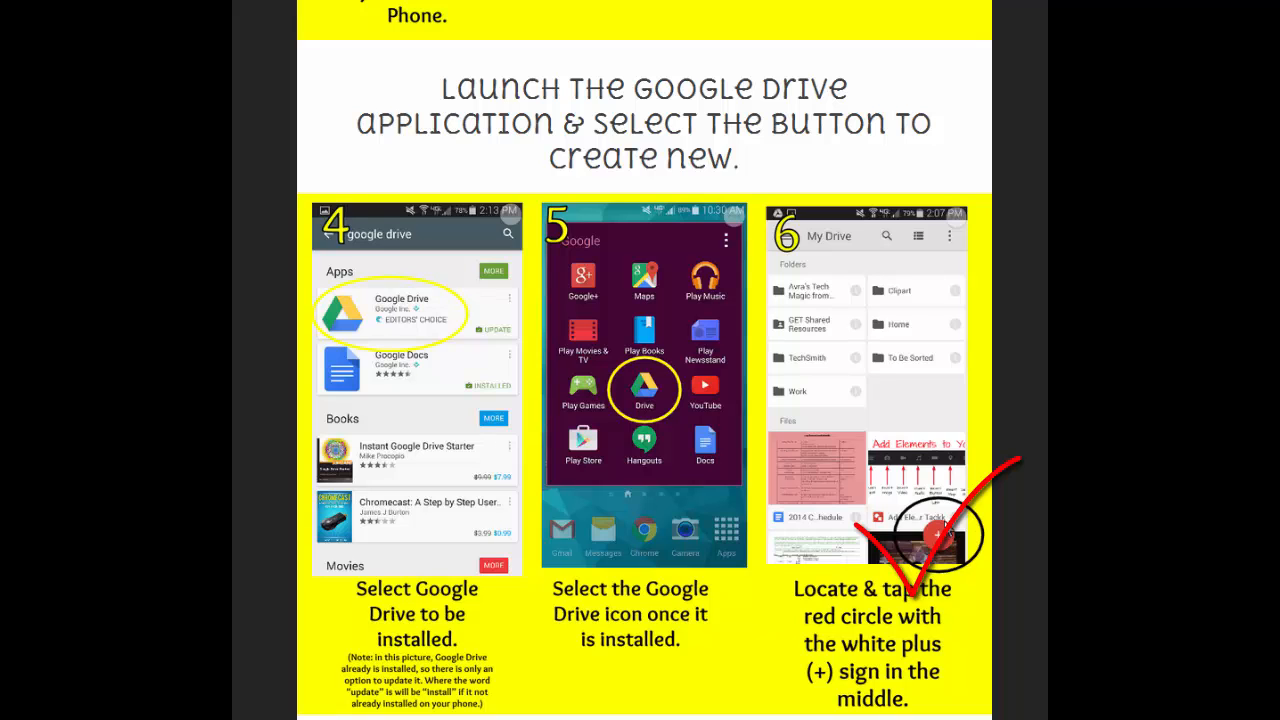
pyautogui.scroll(-3)
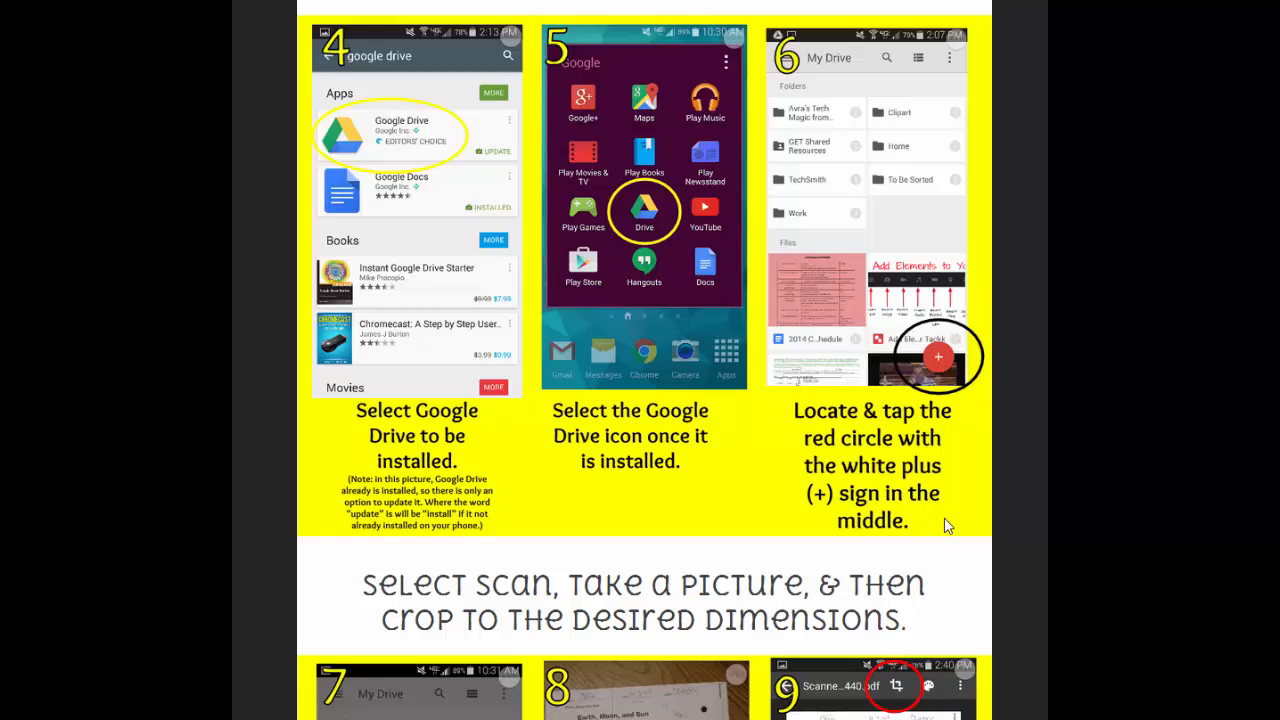
pyautogui.scroll(-3)
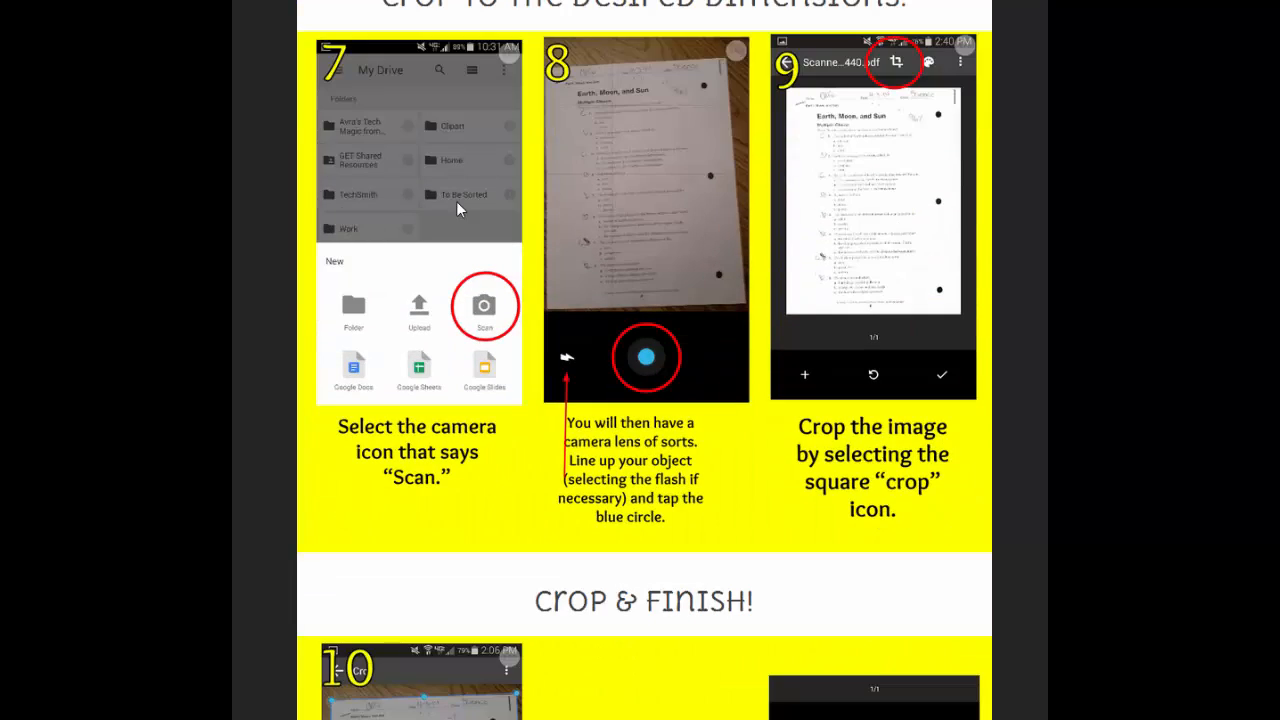
pyautogui.moveTo(368, 340)
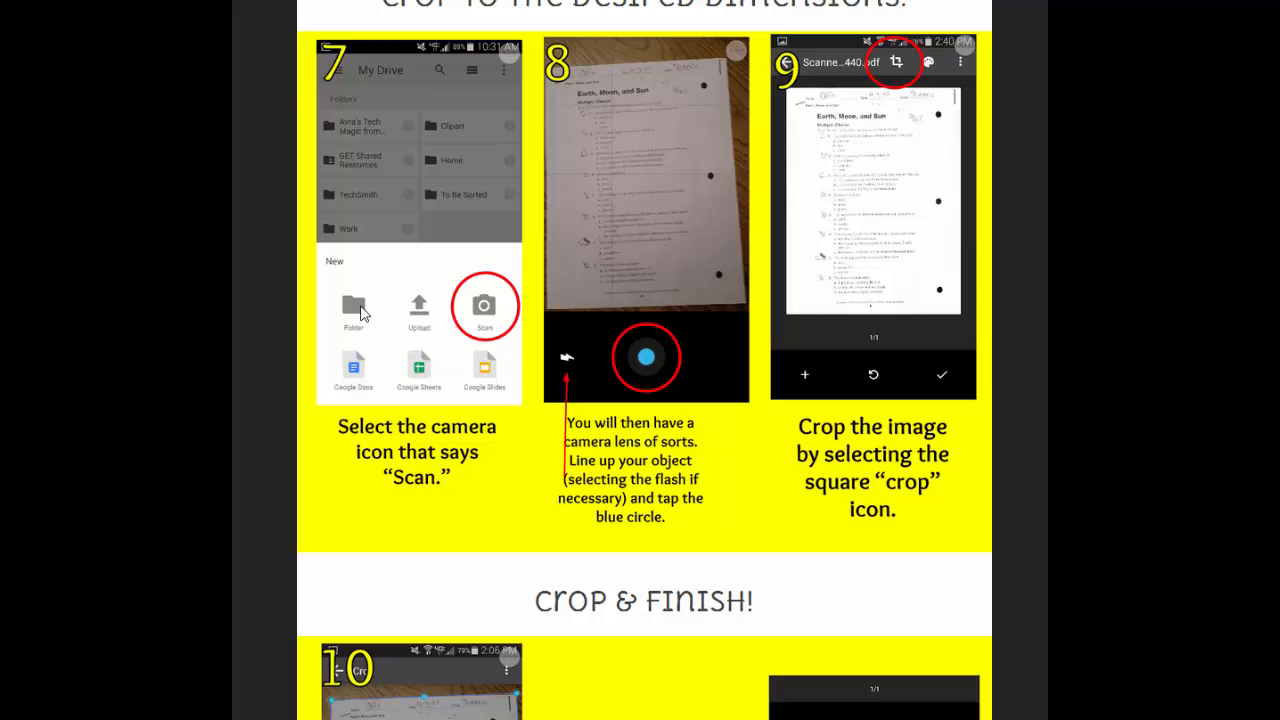
pyautogui.moveTo(360, 384)
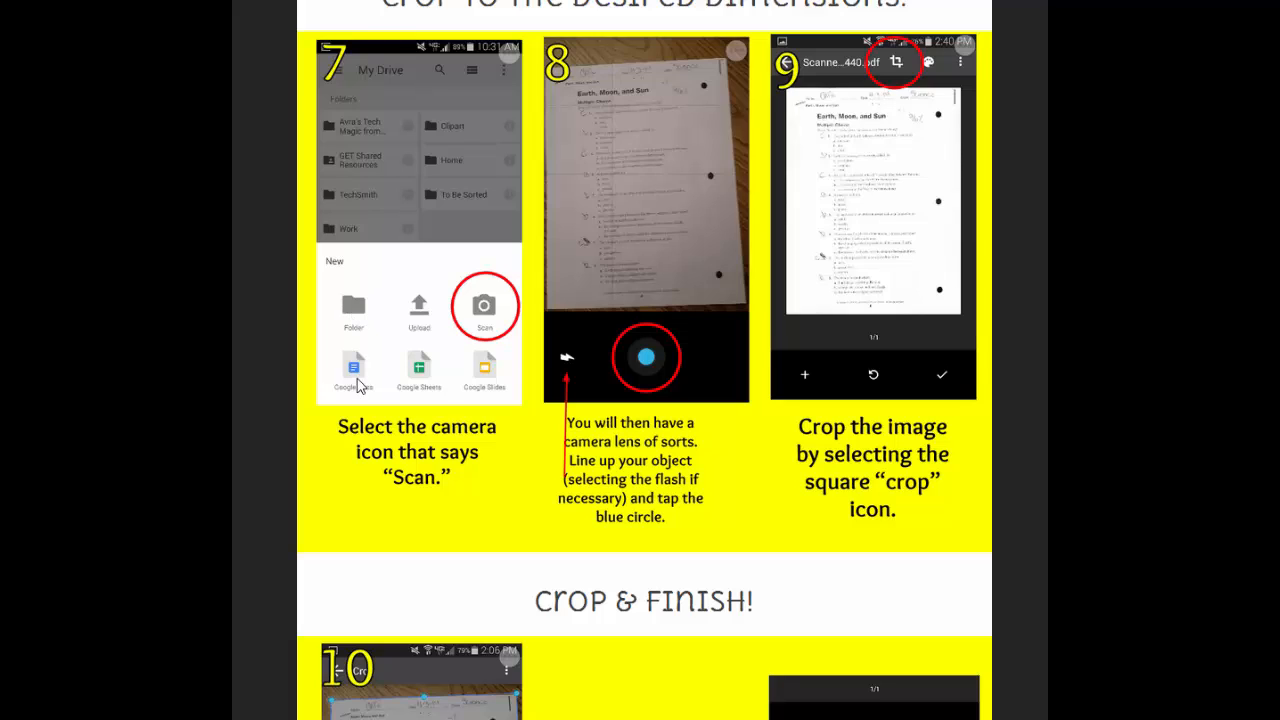
pyautogui.moveTo(420, 320)
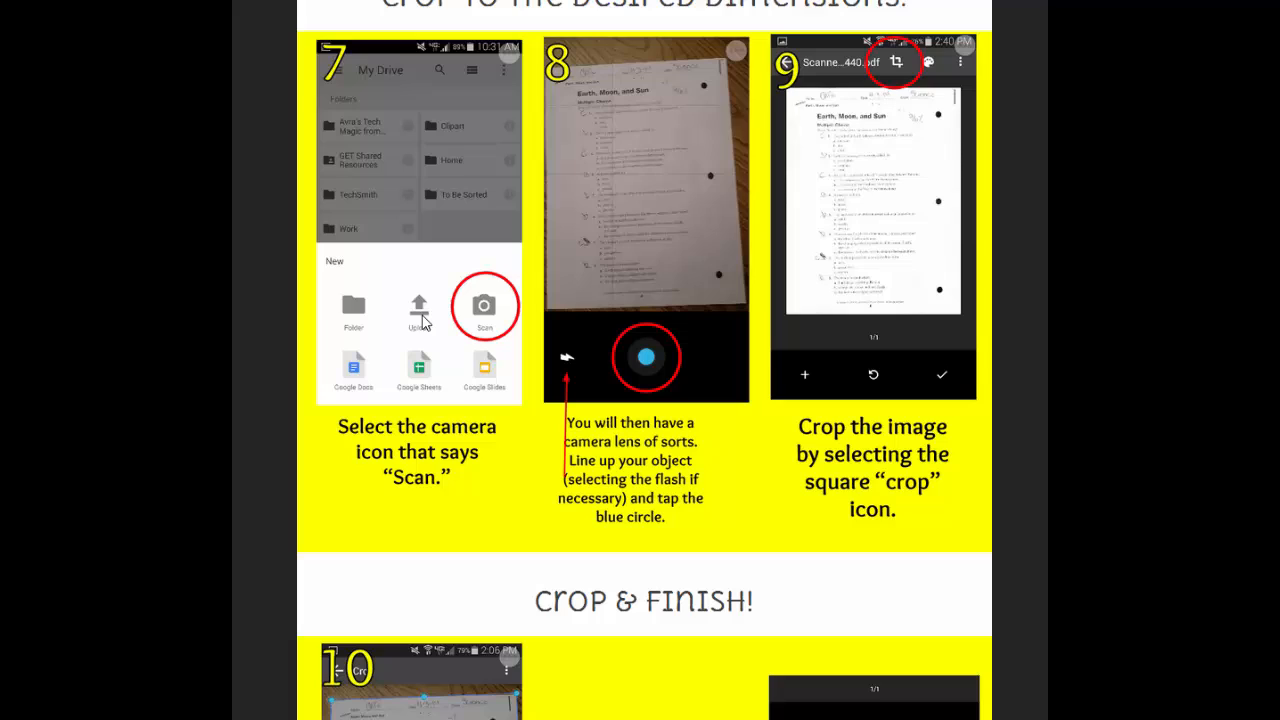
pyautogui.moveTo(488, 316)
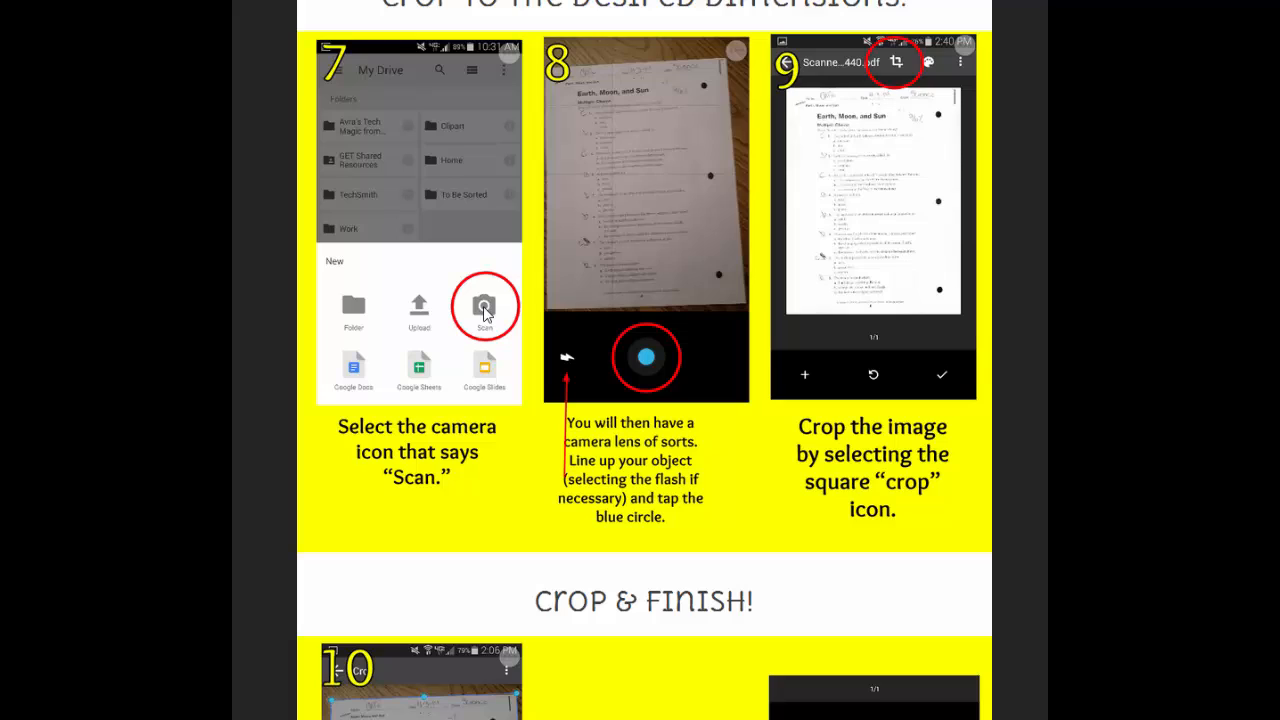
pyautogui.moveTo(638, 56)
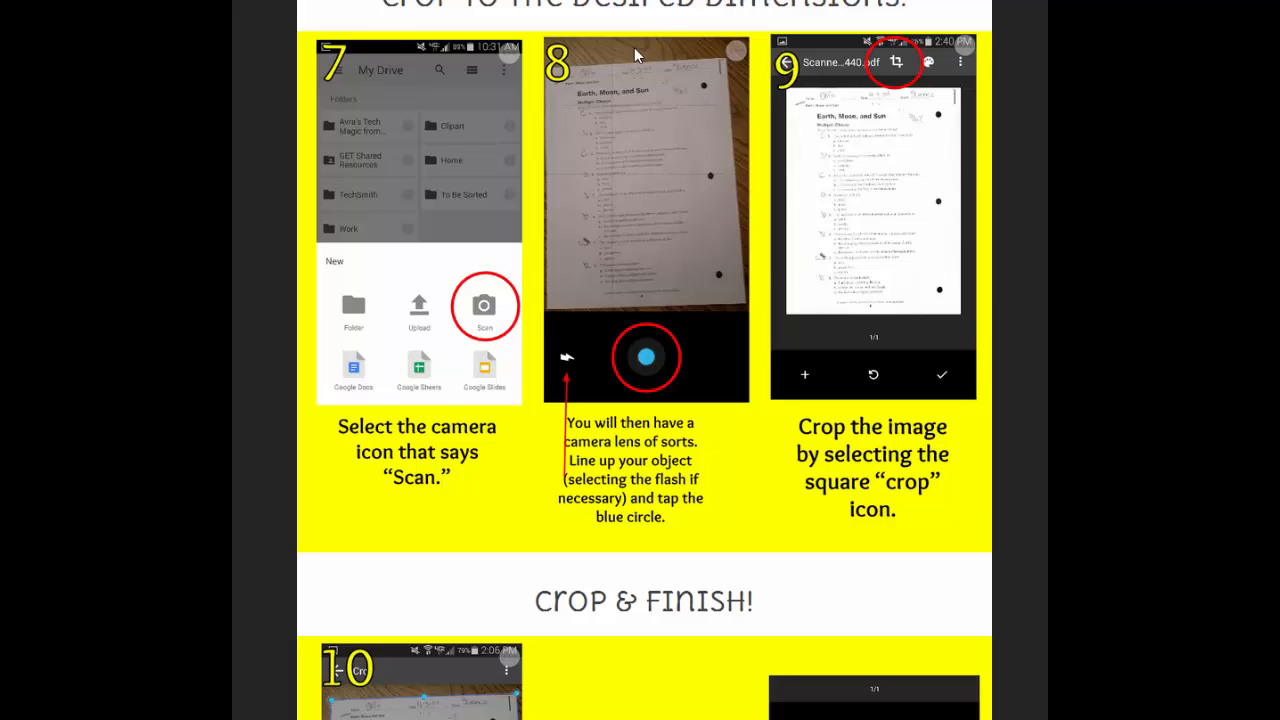
pyautogui.moveTo(640, 210)
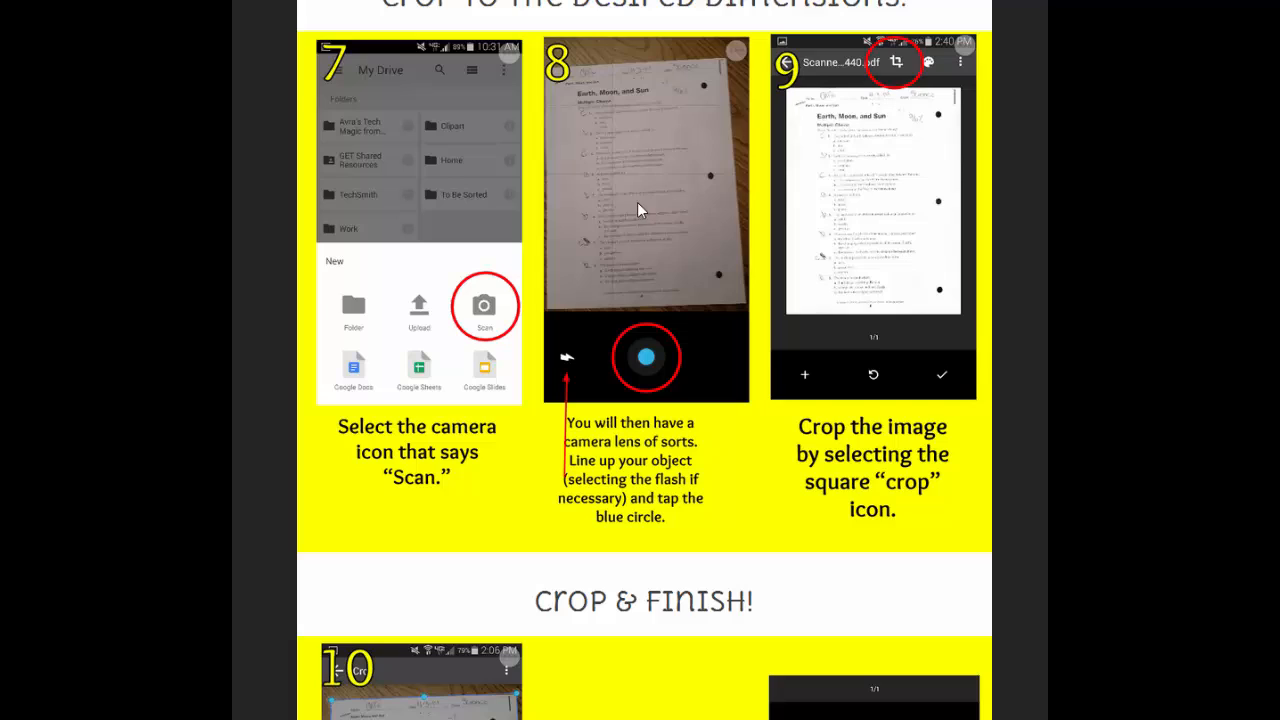
pyautogui.moveTo(658, 112)
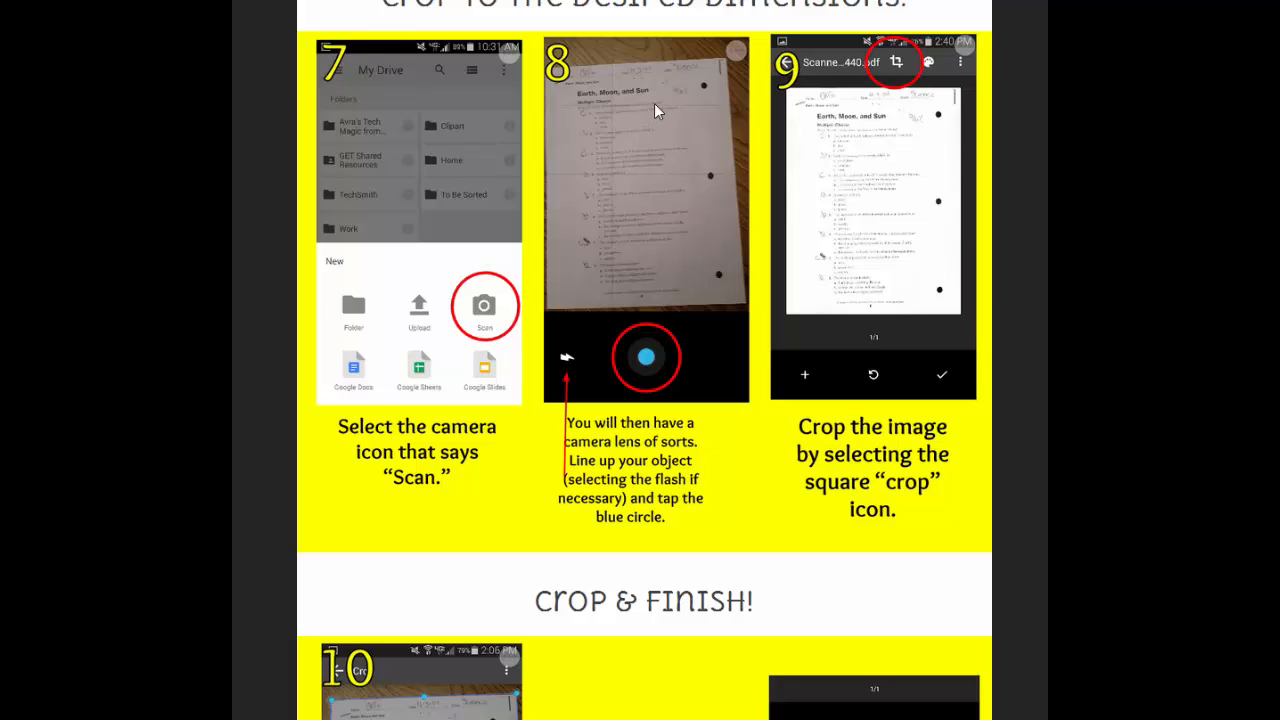
pyautogui.moveTo(624, 110)
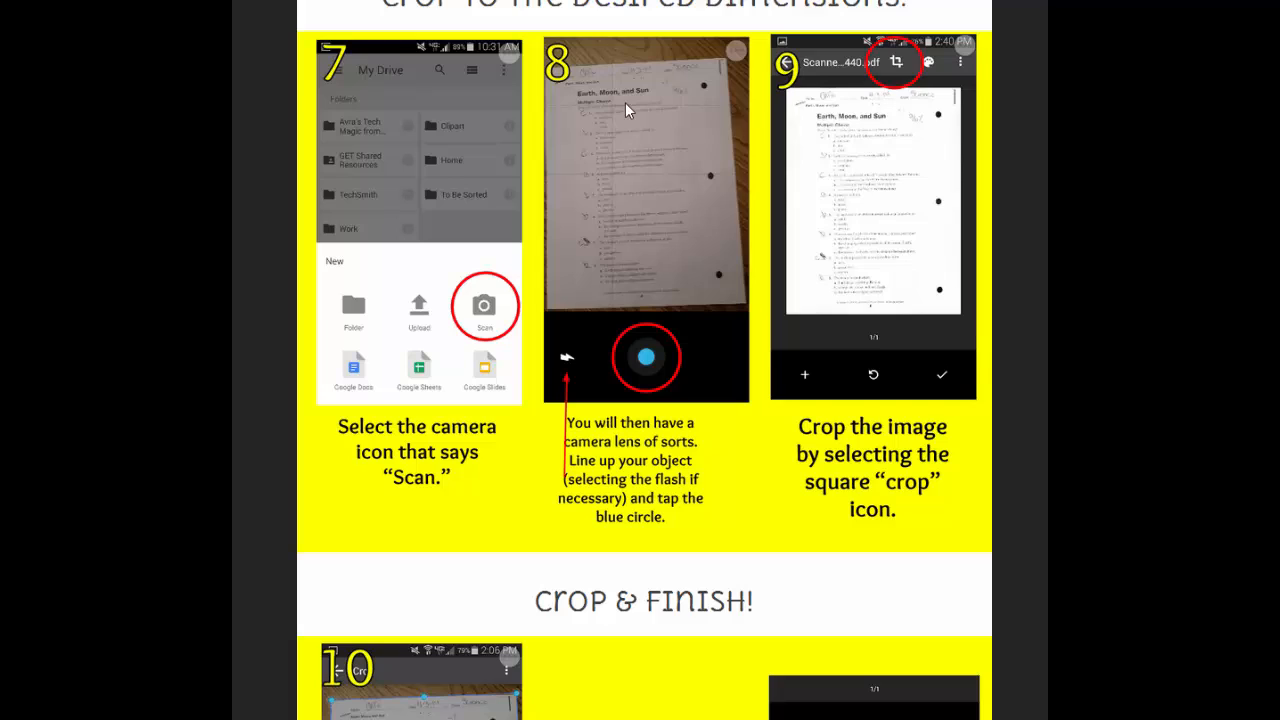
pyautogui.moveTo(640, 128)
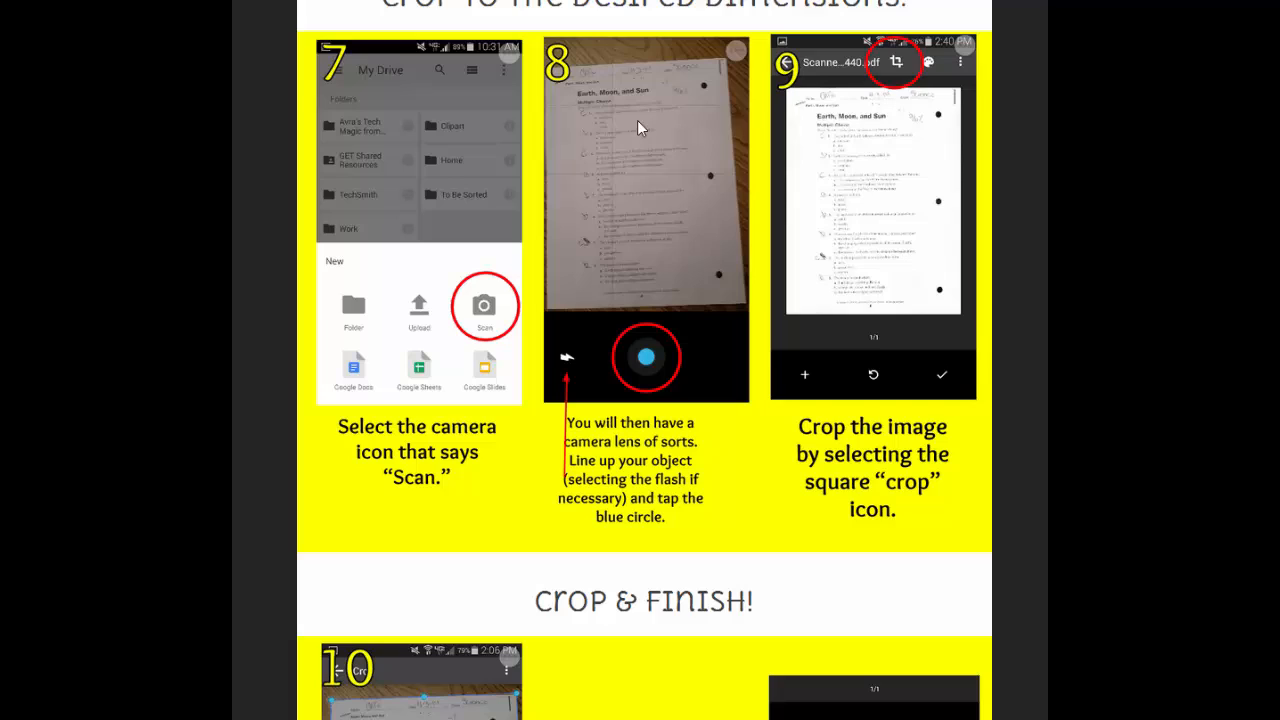
pyautogui.moveTo(648, 360)
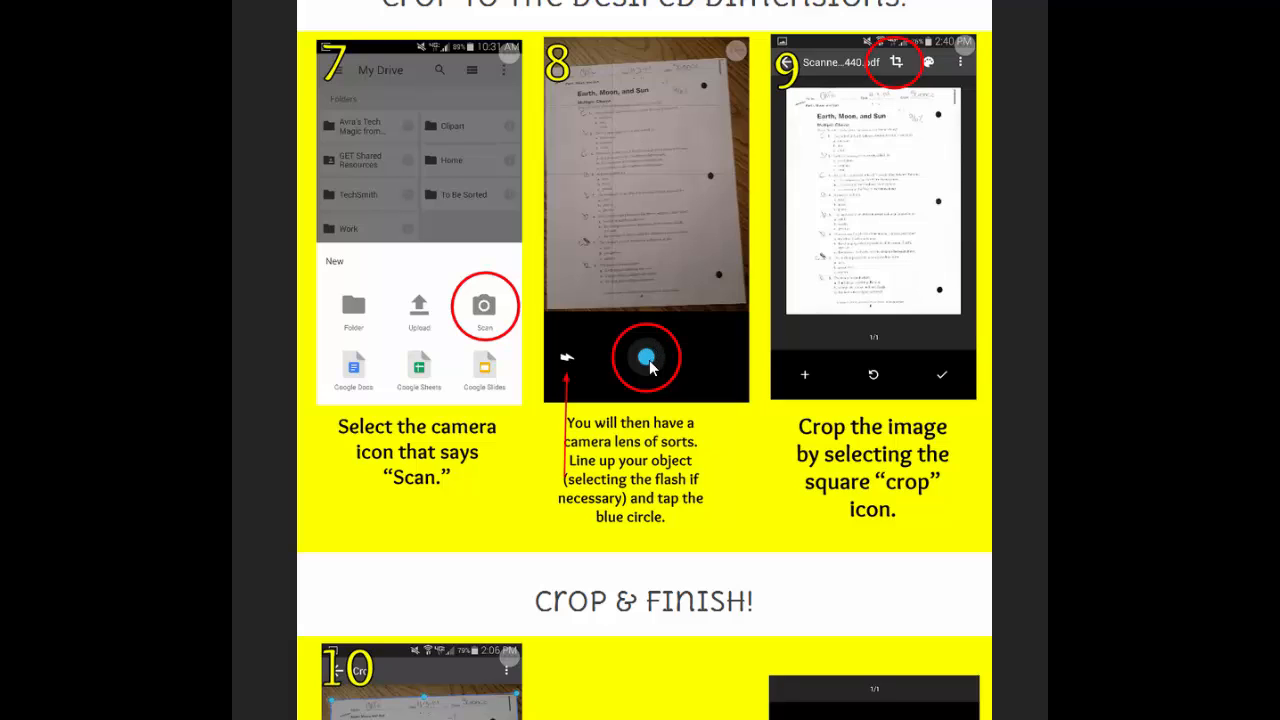
pyautogui.moveTo(568, 370)
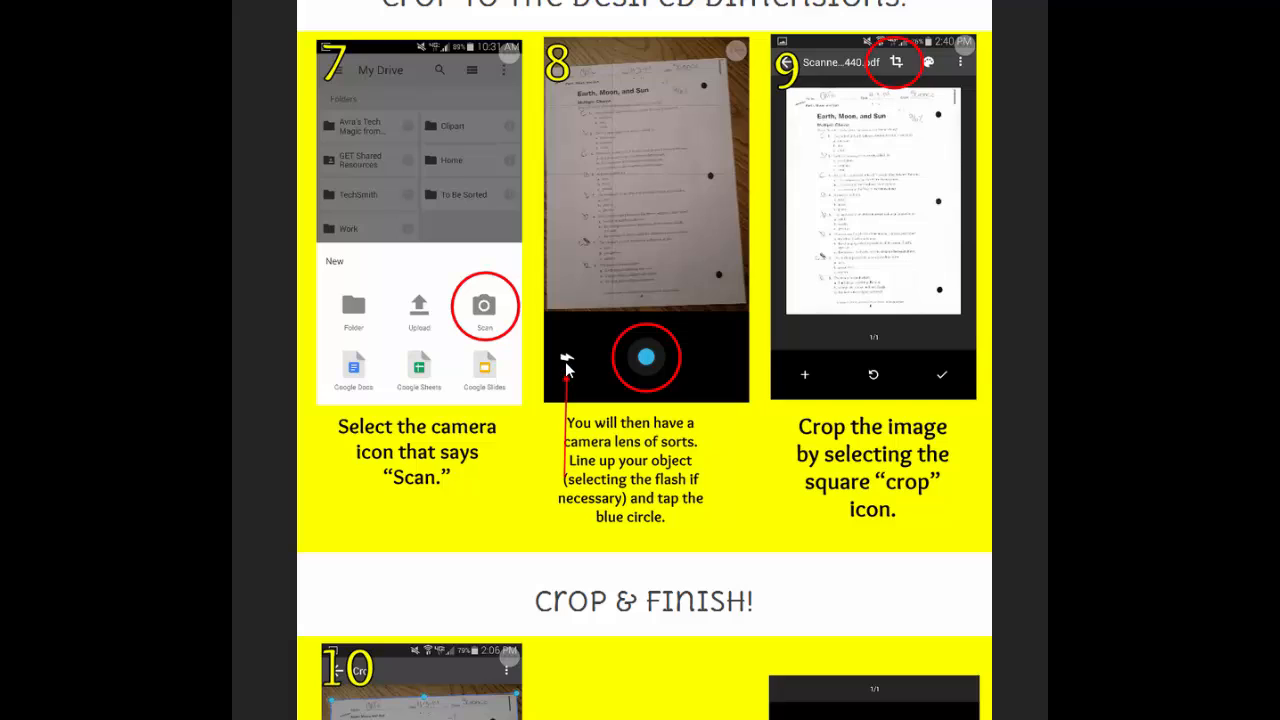
pyautogui.moveTo(924, 216)
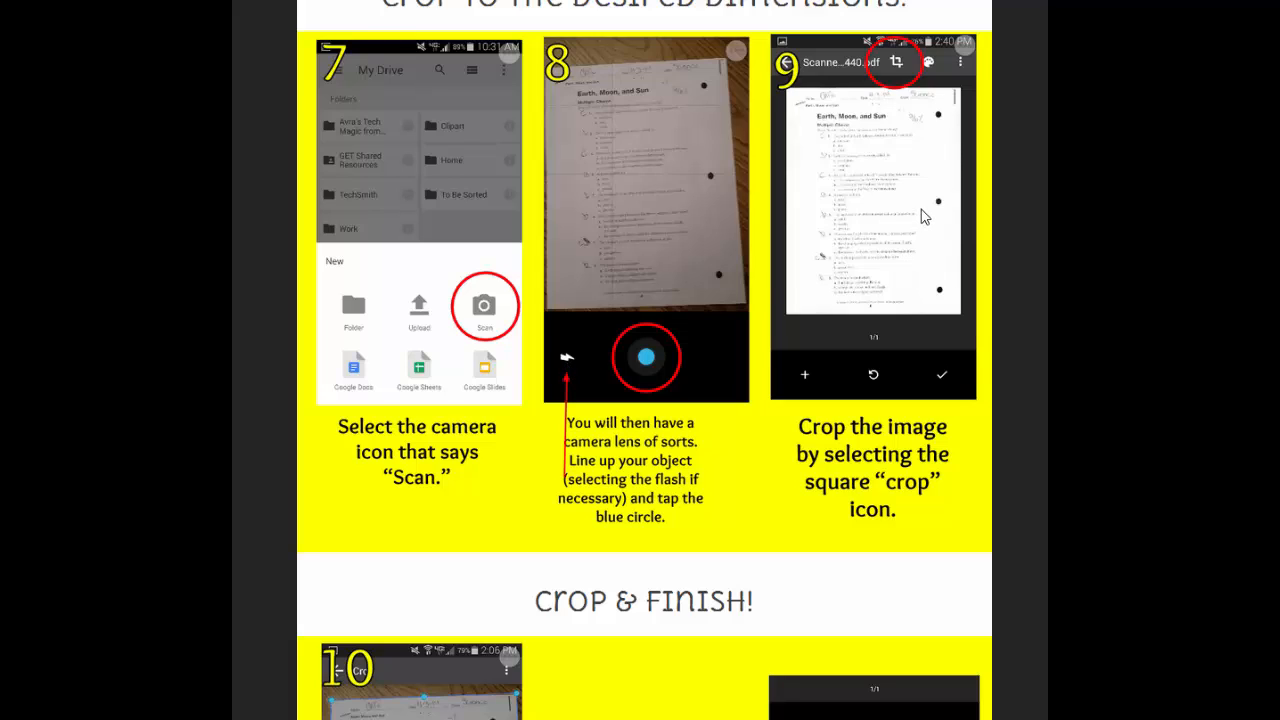
pyautogui.moveTo(824, 186)
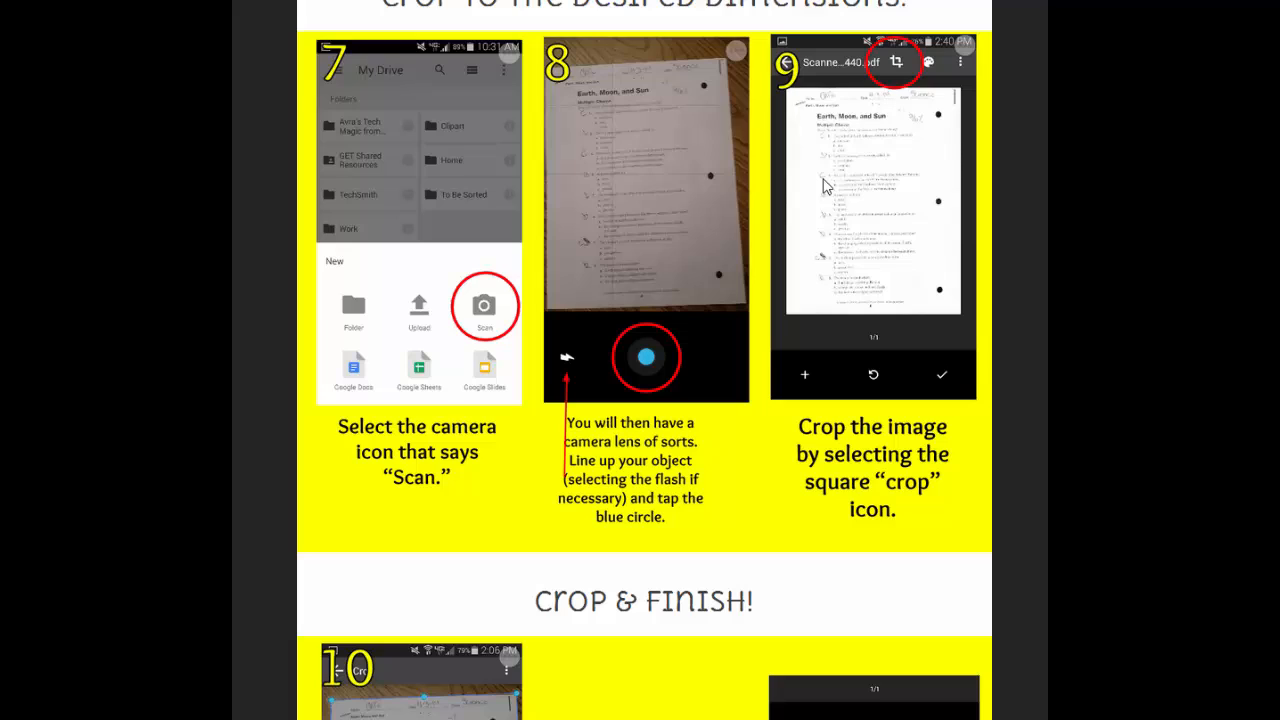
pyautogui.moveTo(898, 68)
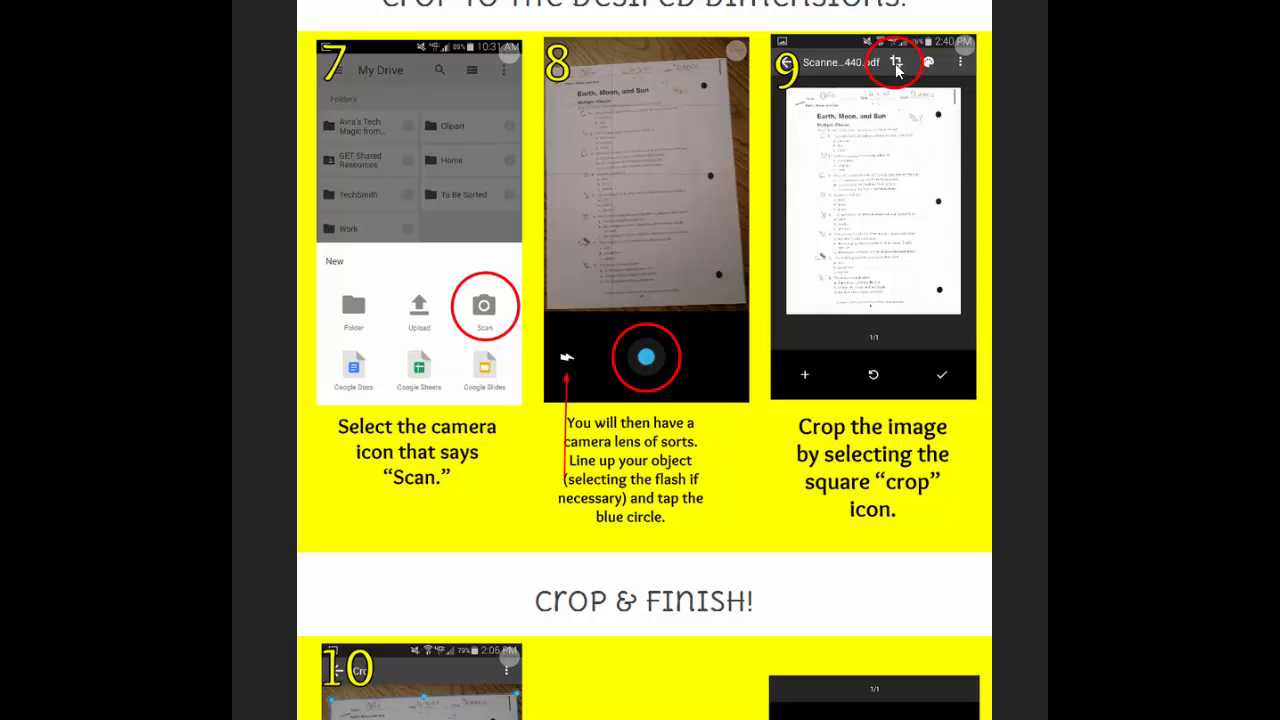
pyautogui.moveTo(804, 376)
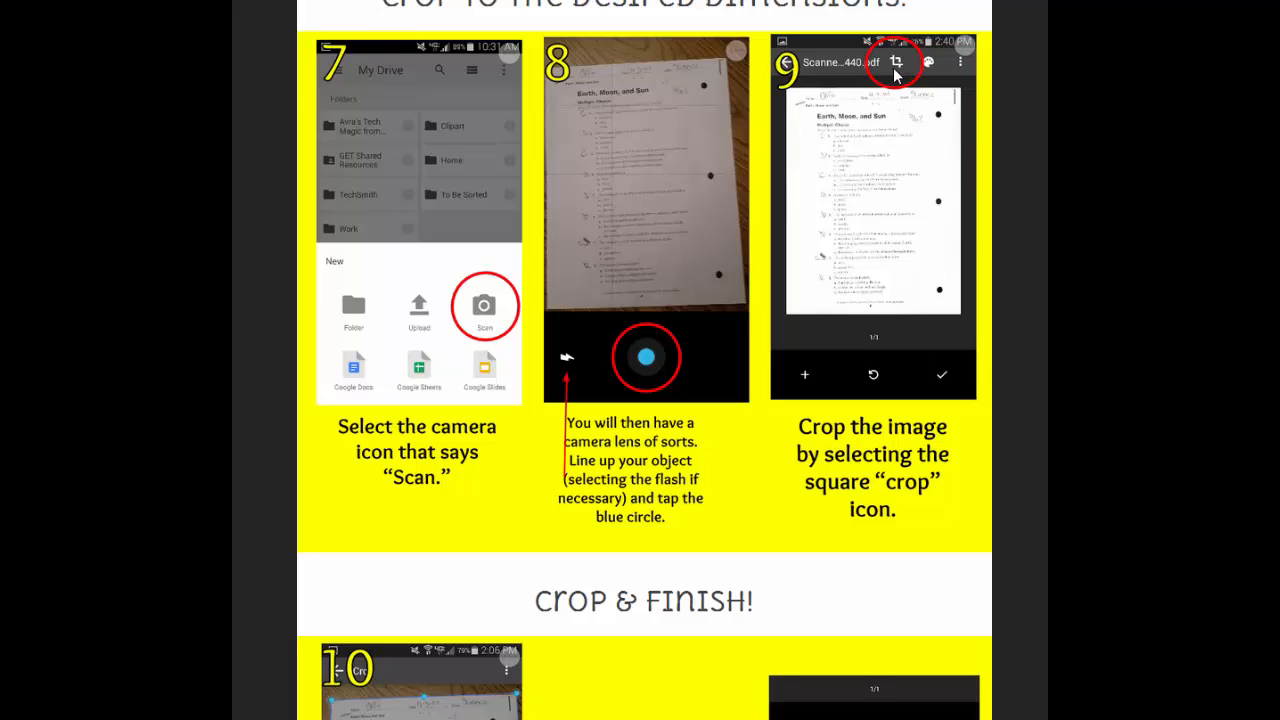
pyautogui.scroll(-3)
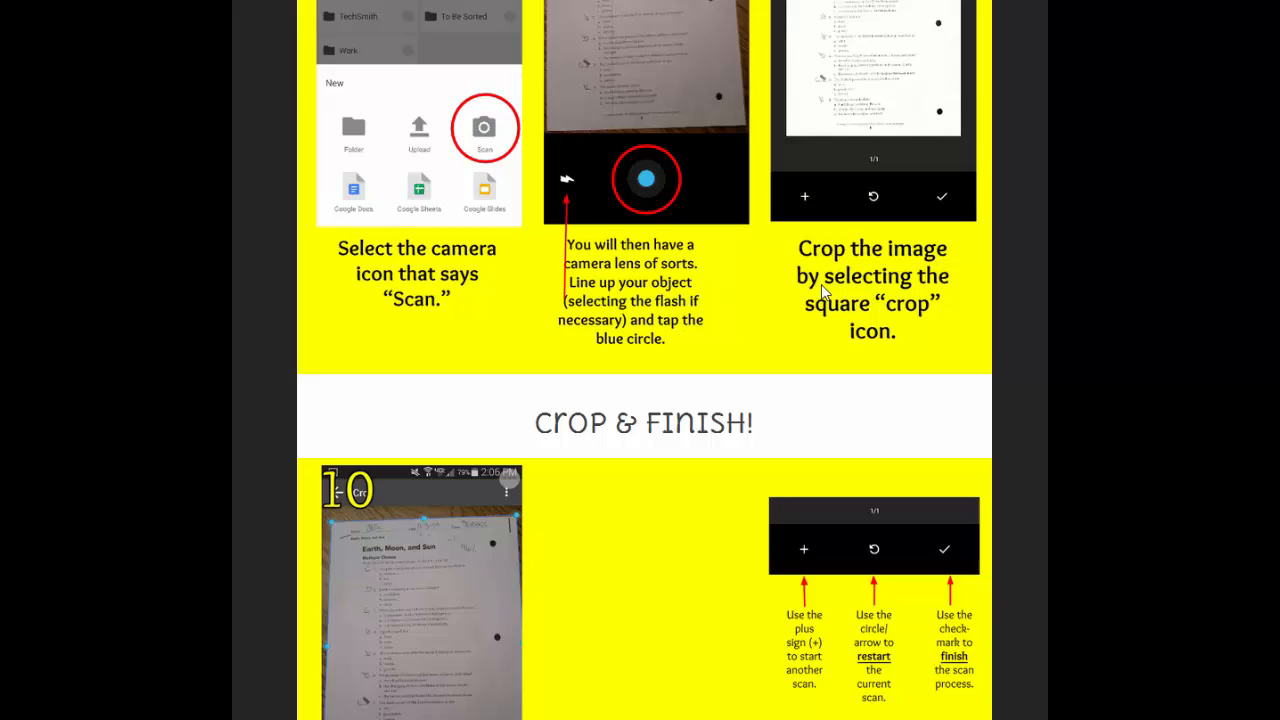
pyautogui.scroll(-3)
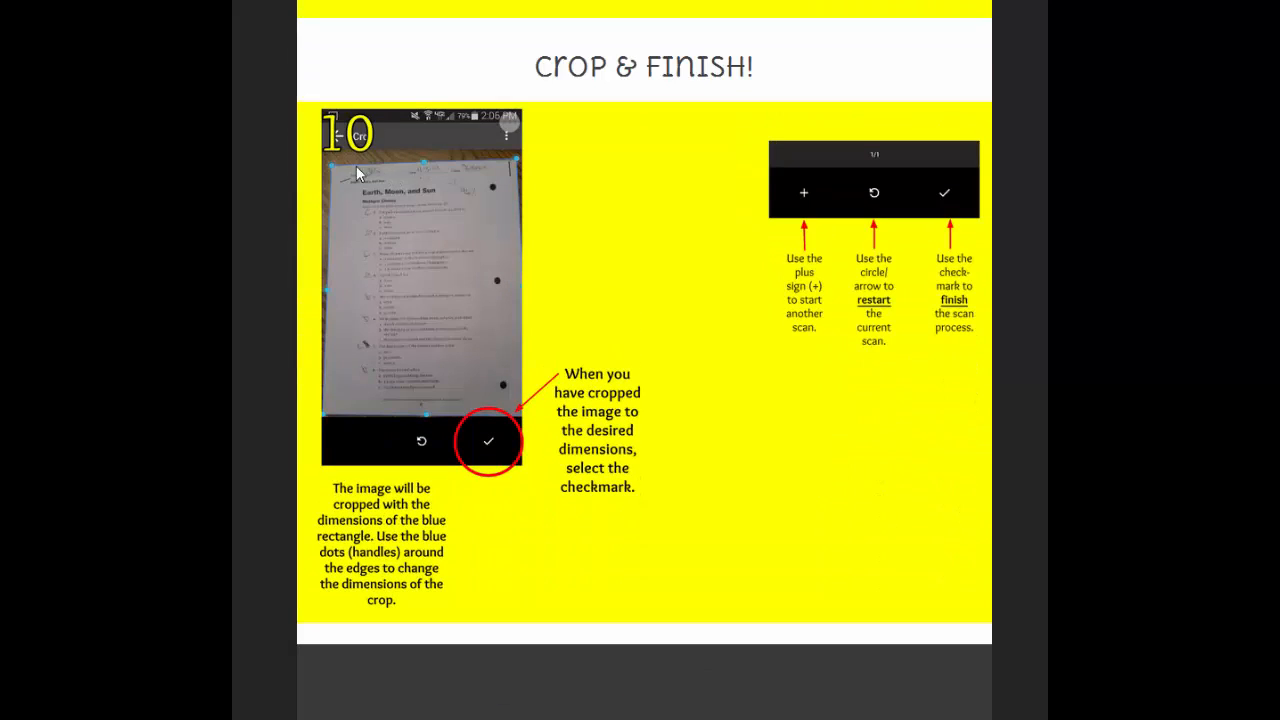
pyautogui.moveTo(510, 422)
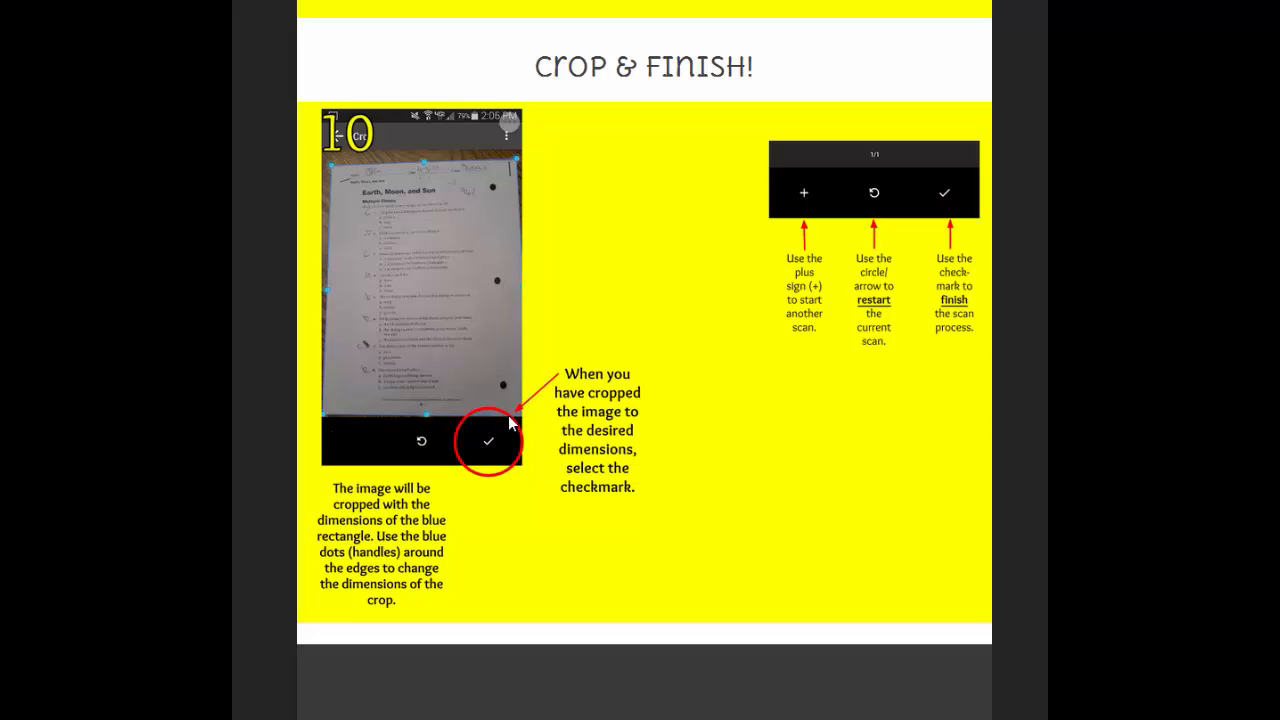
pyautogui.moveTo(420, 196)
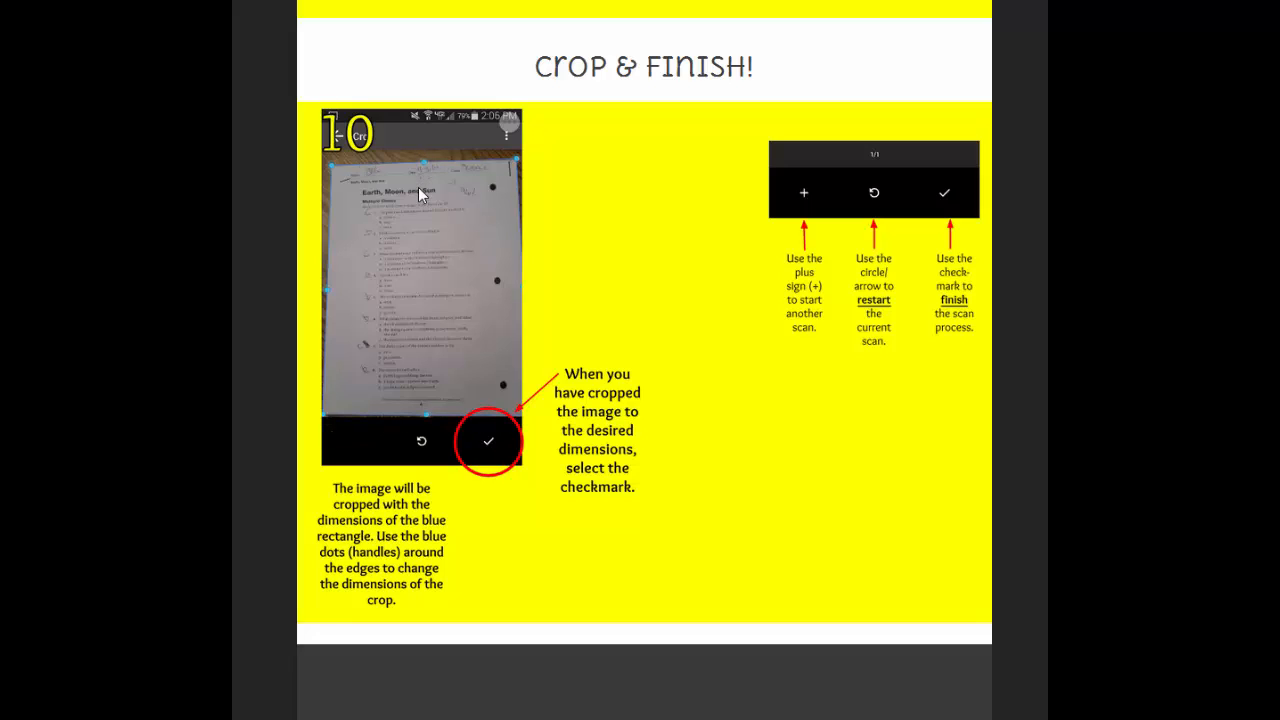
pyautogui.moveTo(336, 170)
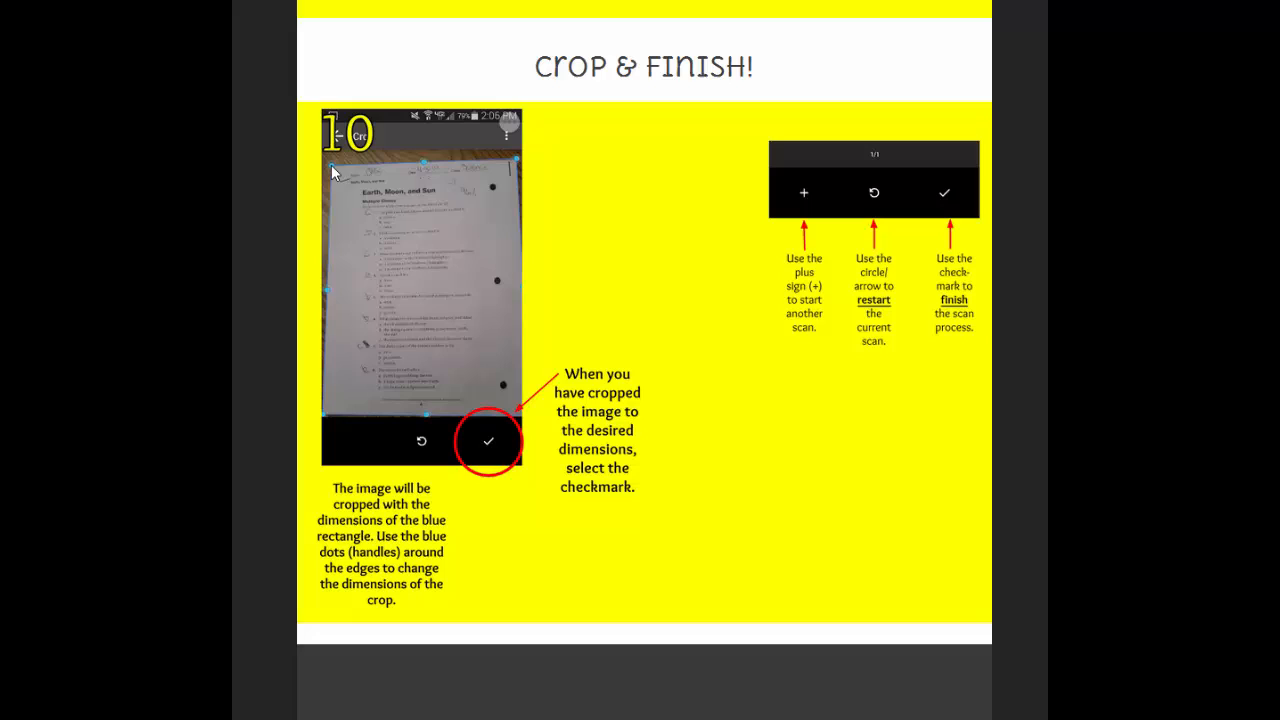
pyautogui.moveTo(330, 430)
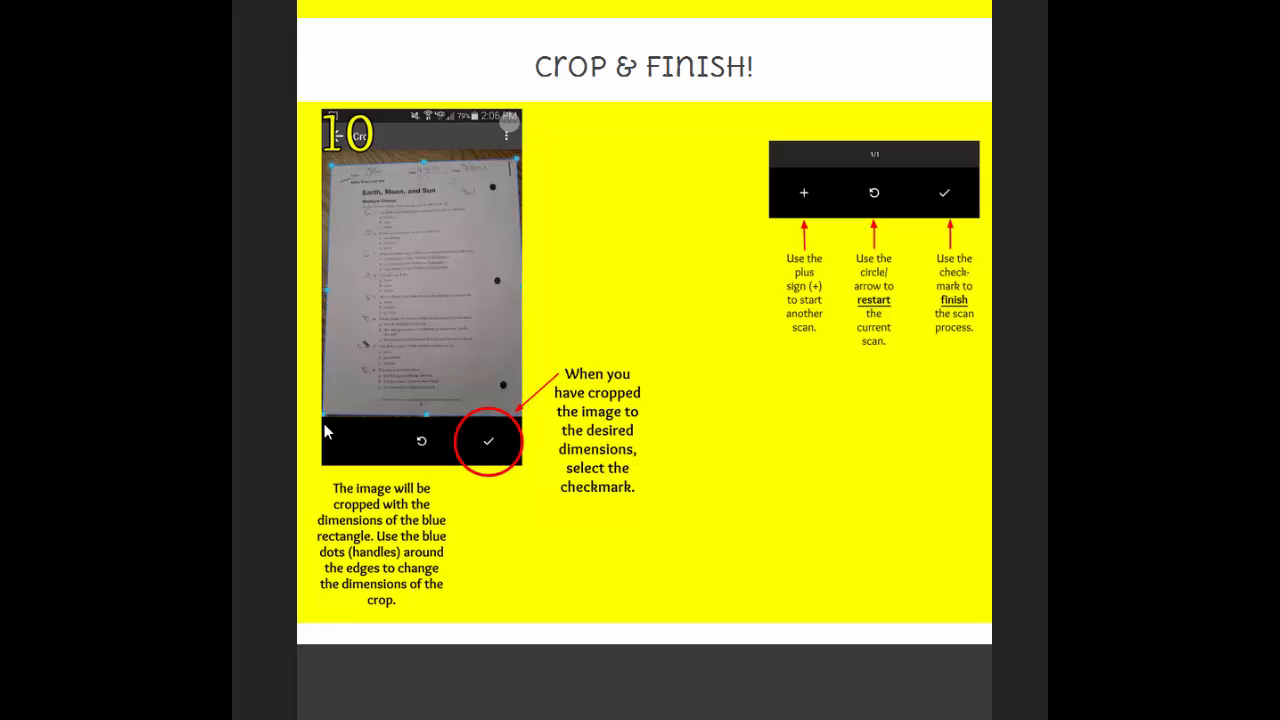
pyautogui.moveTo(408, 232)
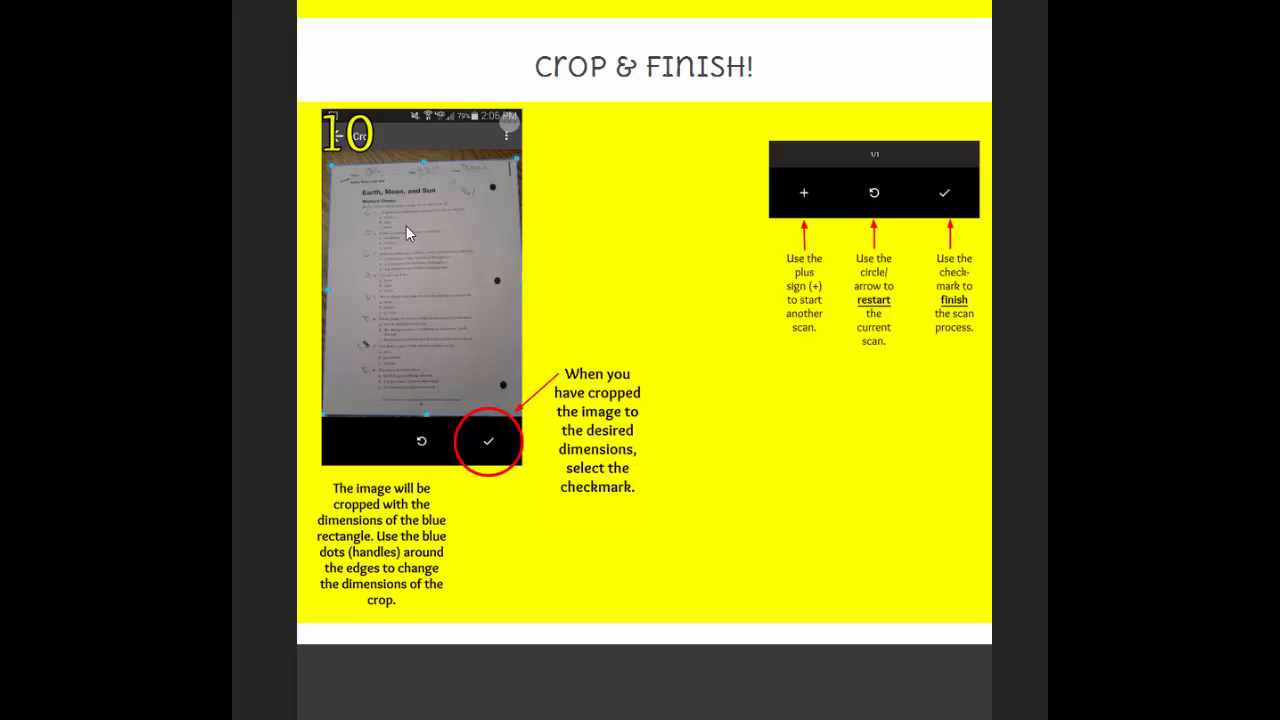
pyautogui.moveTo(544, 468)
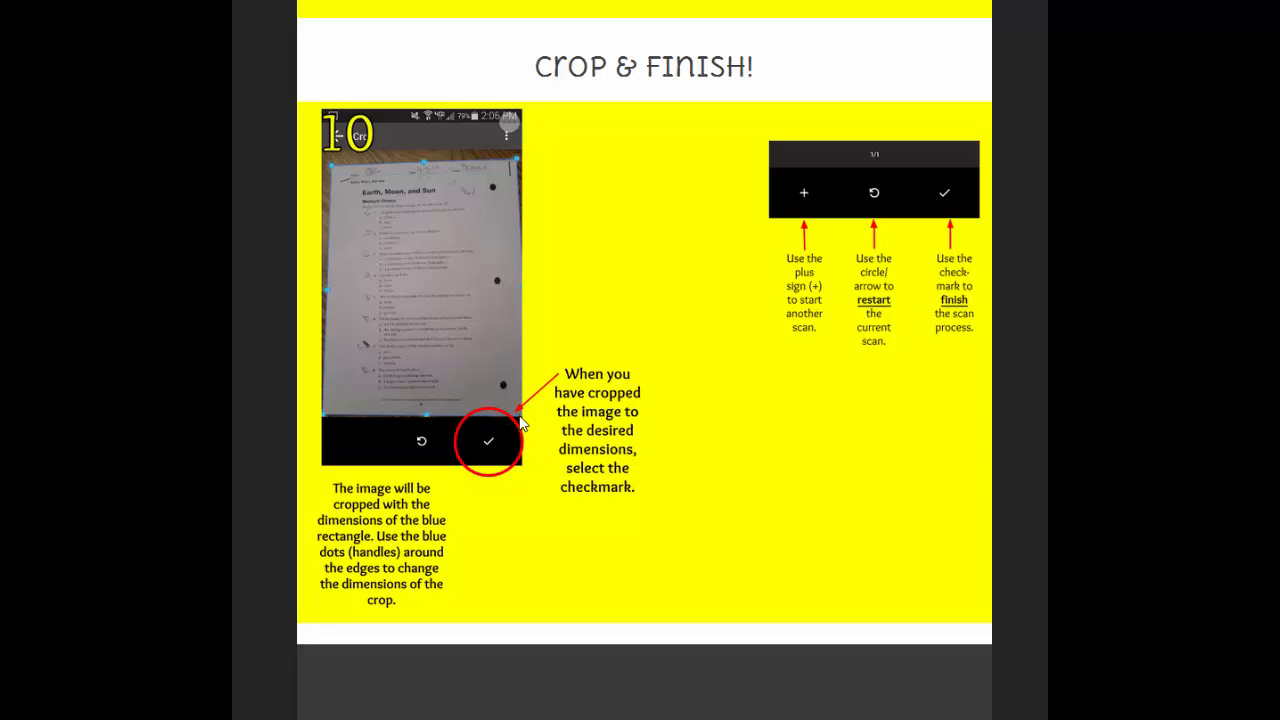
pyautogui.moveTo(520, 470)
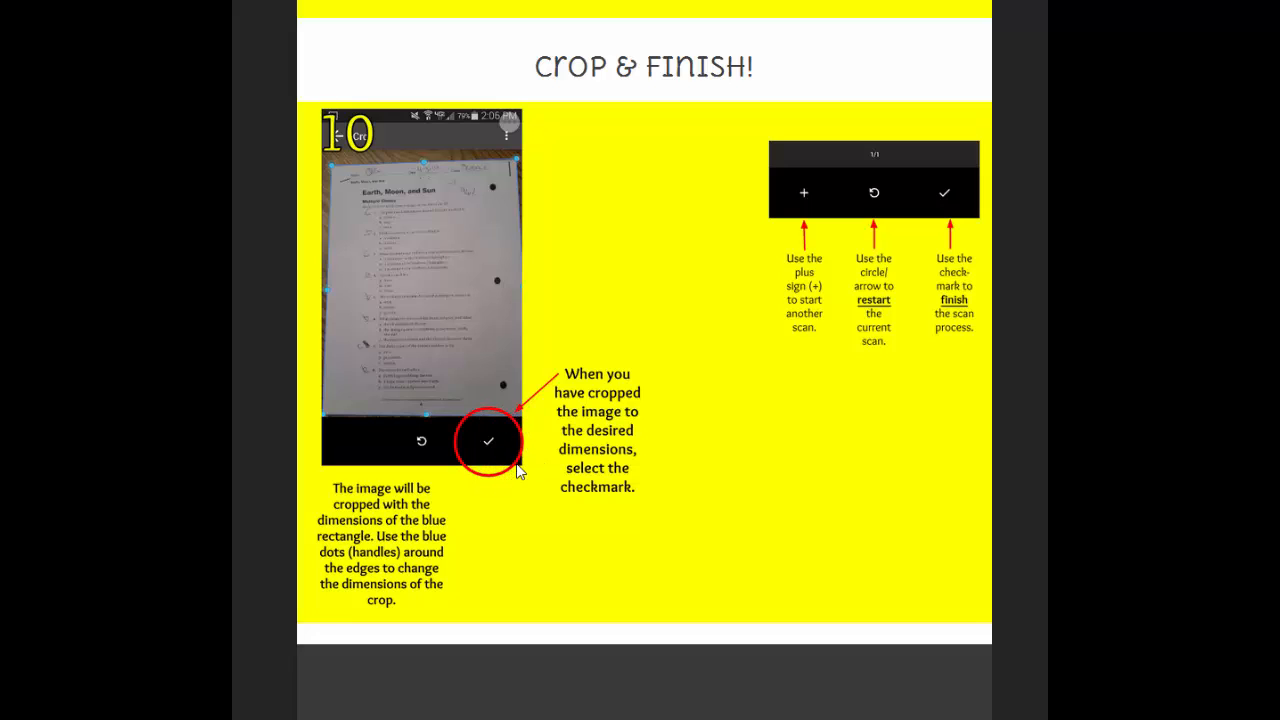
pyautogui.moveTo(490, 444)
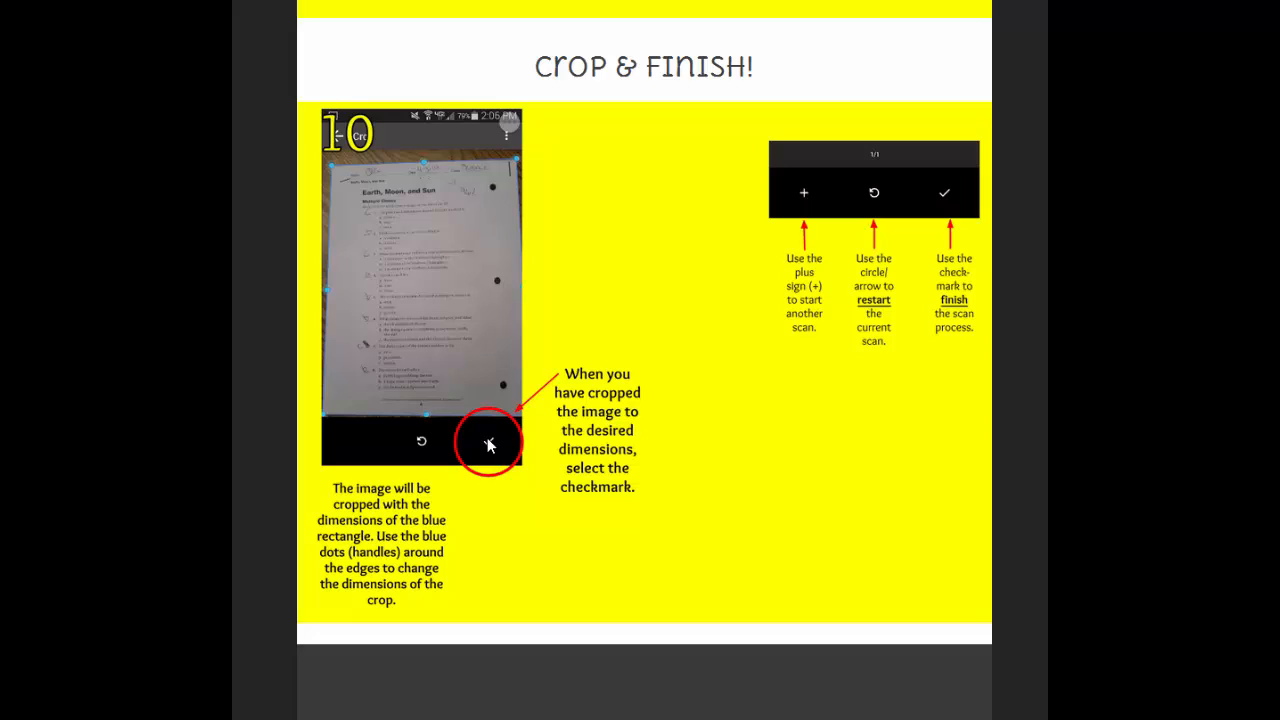
pyautogui.moveTo(830, 208)
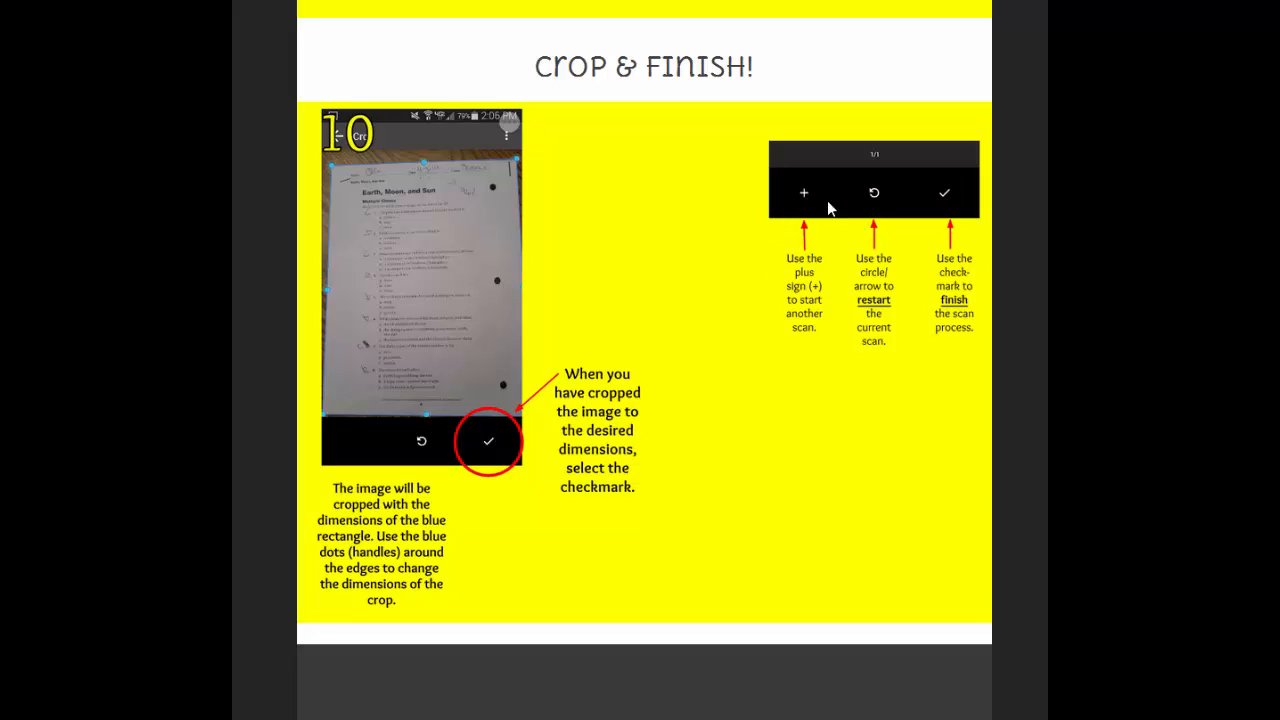
pyautogui.moveTo(804, 290)
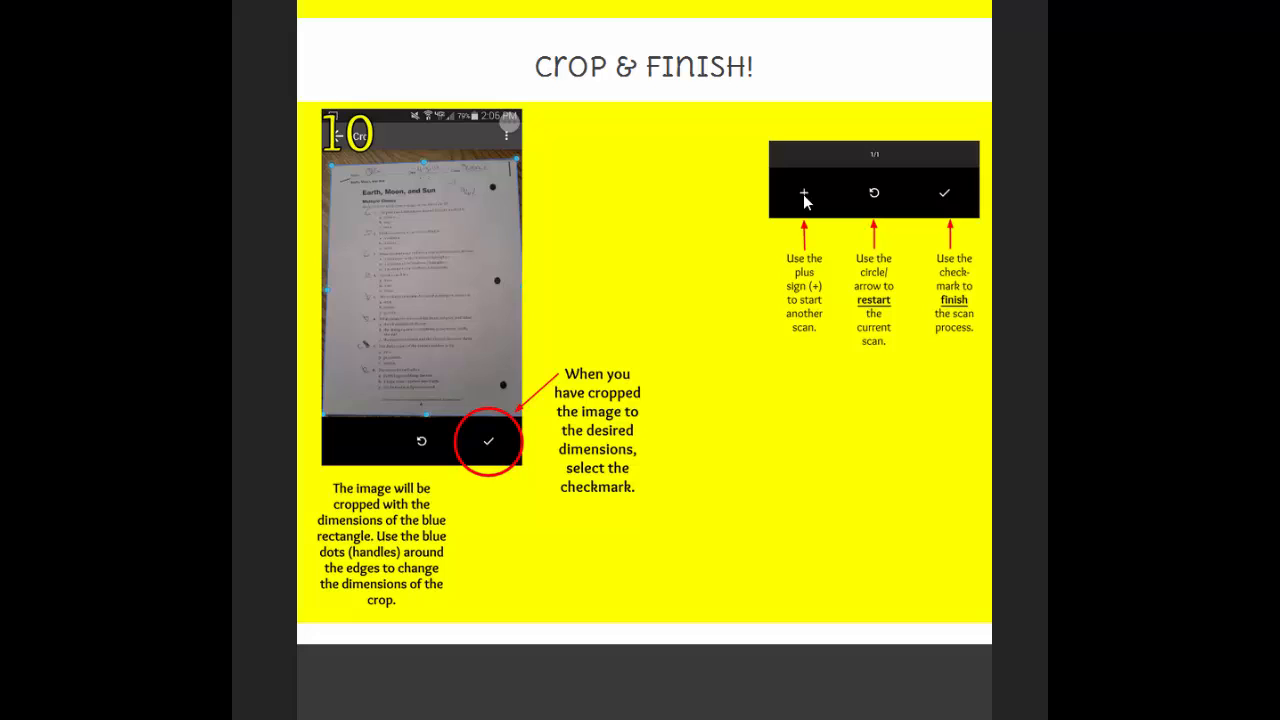
pyautogui.moveTo(878, 200)
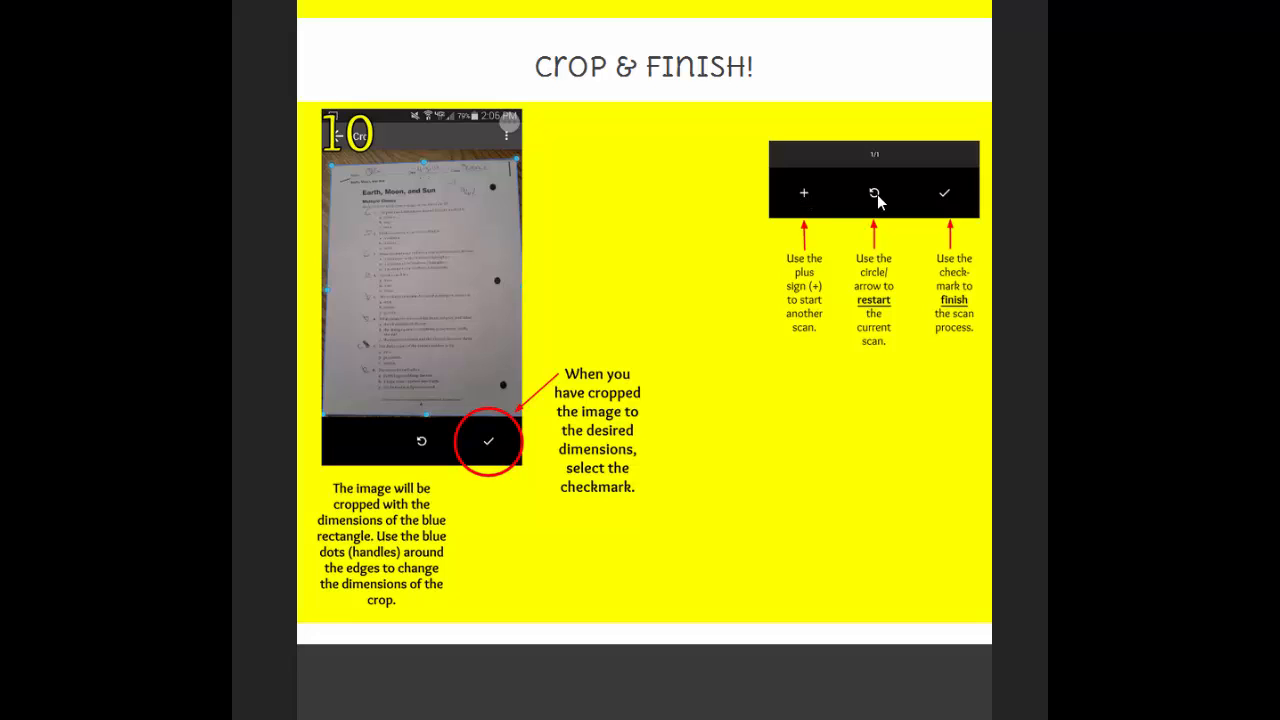
pyautogui.moveTo(908, 216)
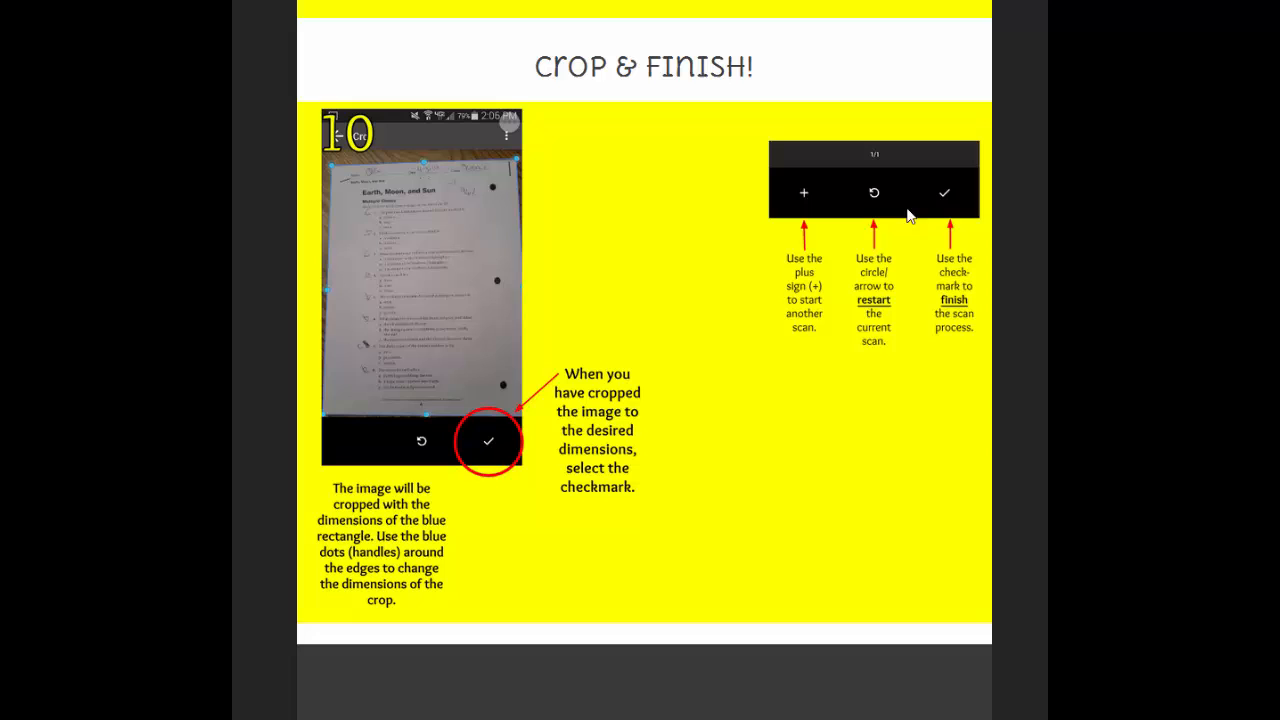
pyautogui.moveTo(948, 206)
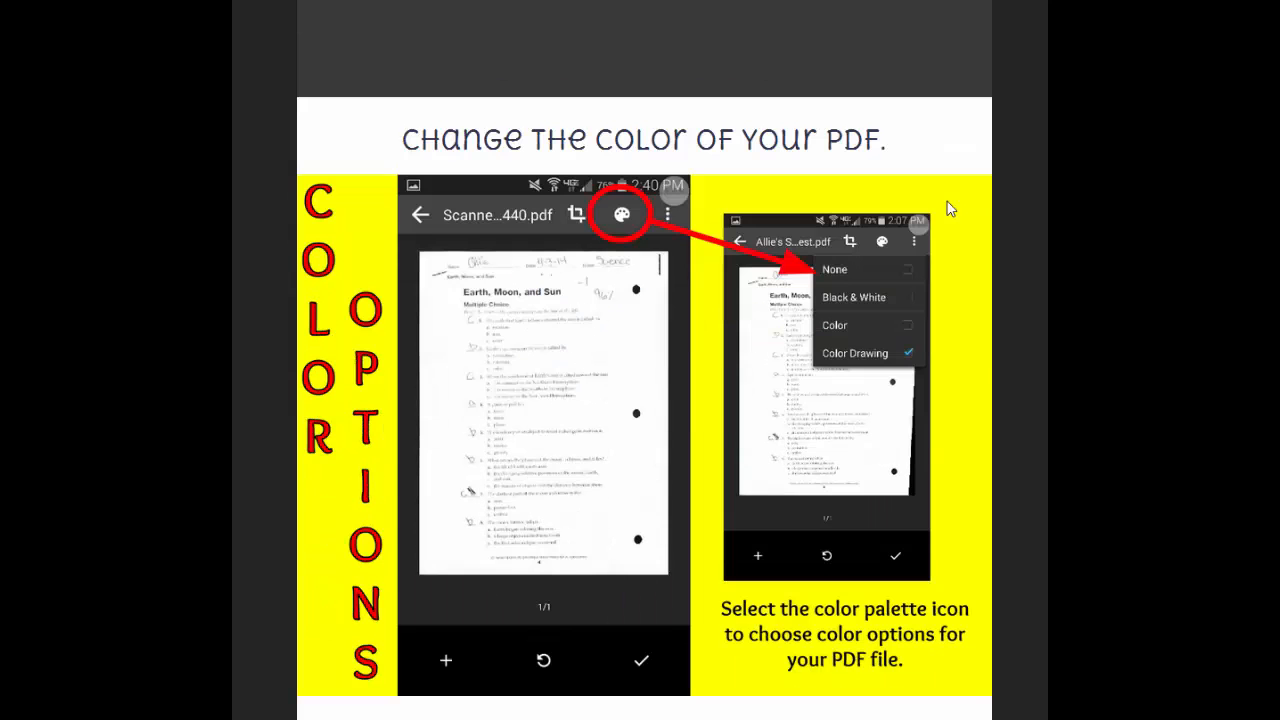
pyautogui.moveTo(520, 328)
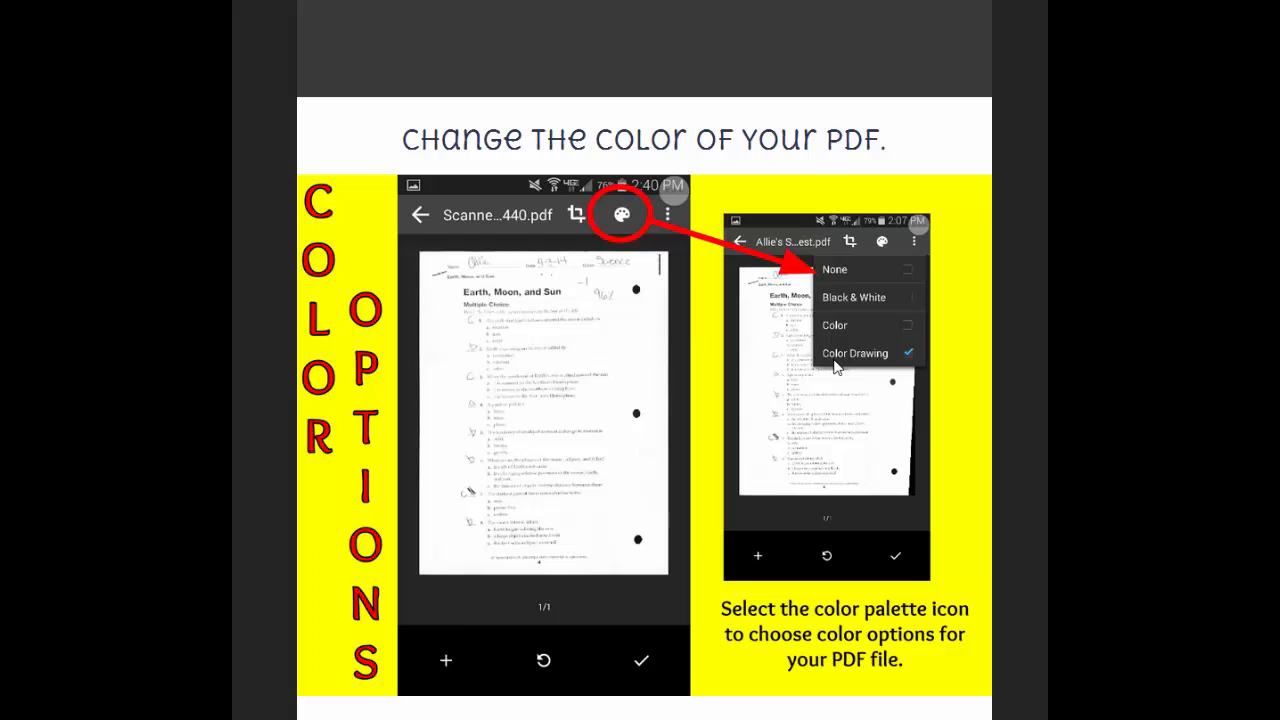
pyautogui.moveTo(860, 298)
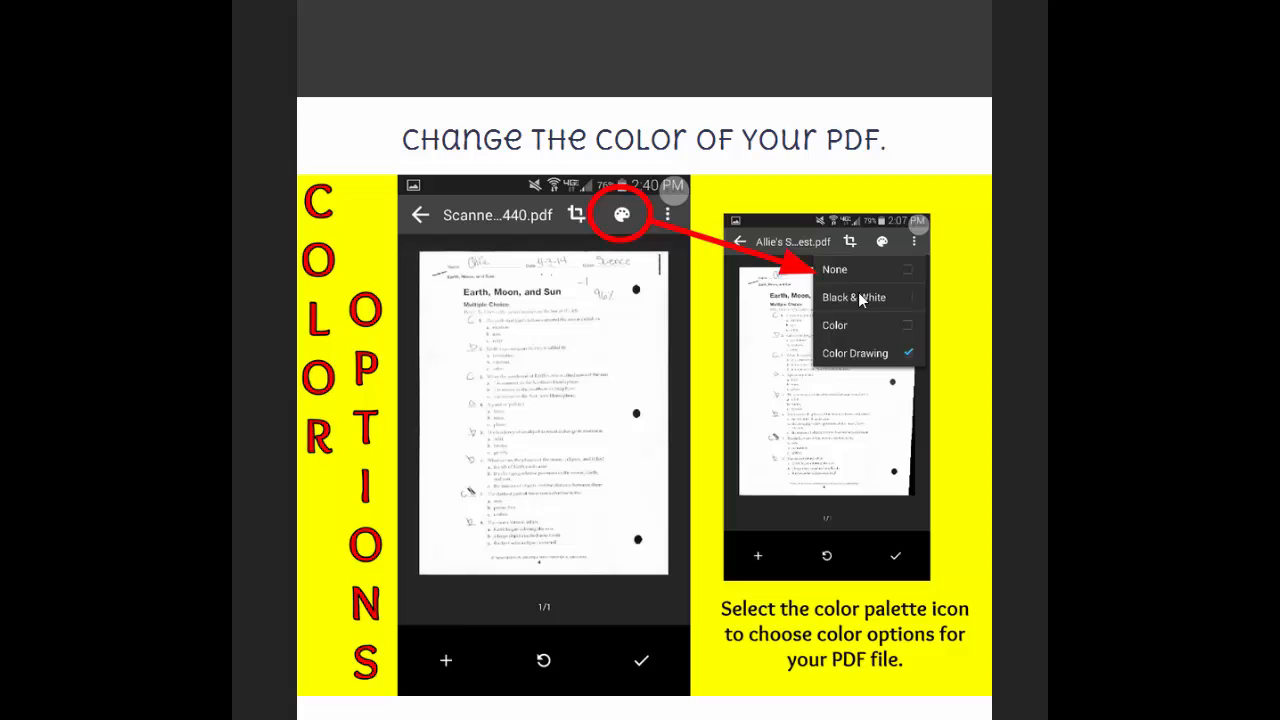
pyautogui.scroll(-3)
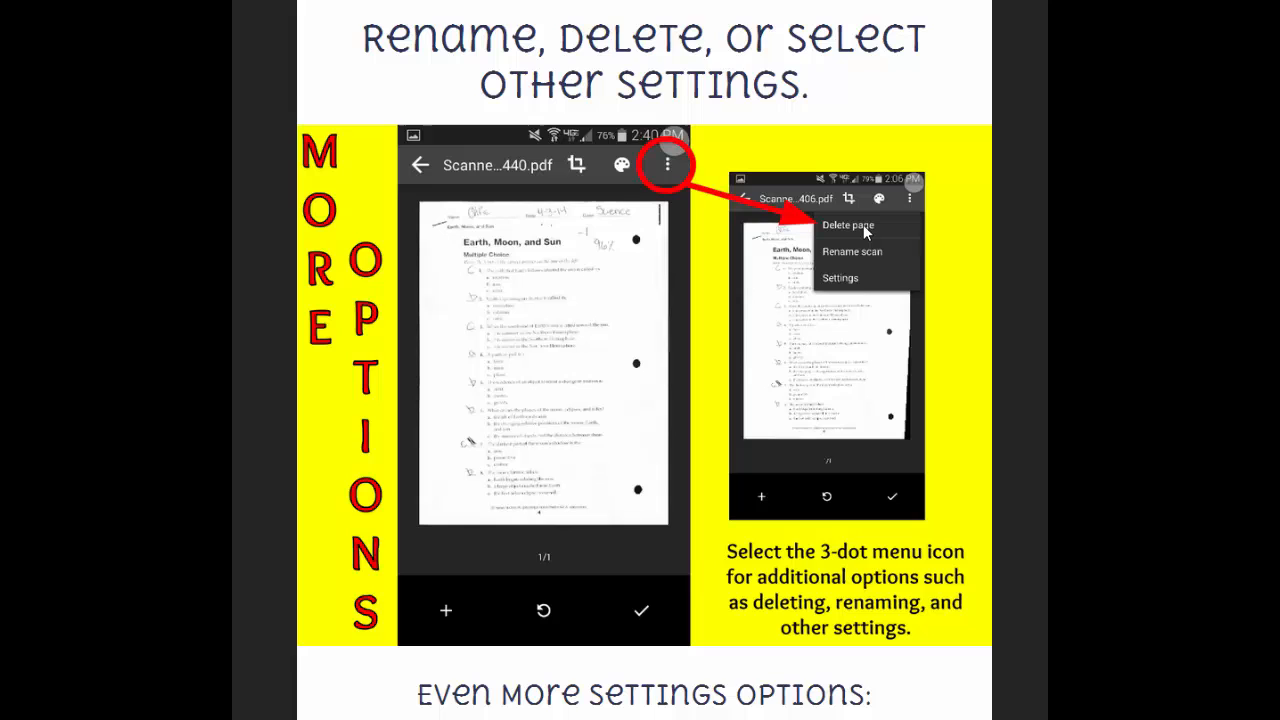
pyautogui.moveTo(862, 284)
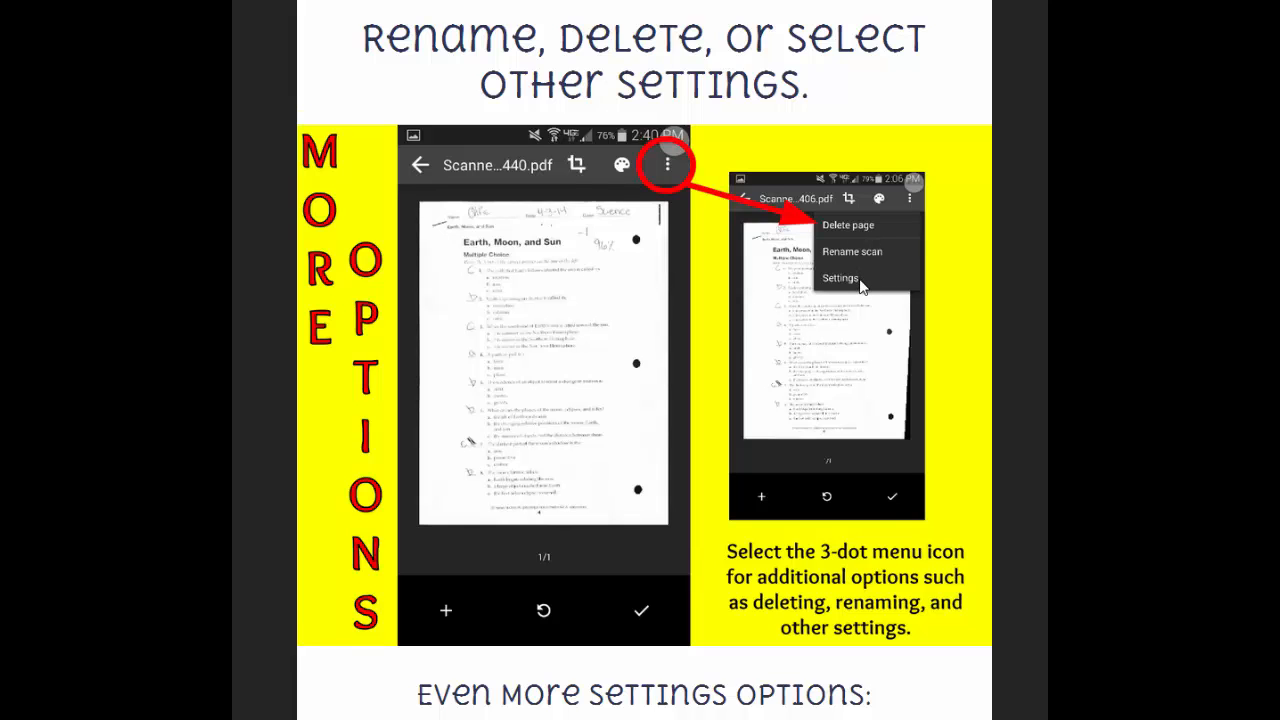
pyautogui.scroll(-3)
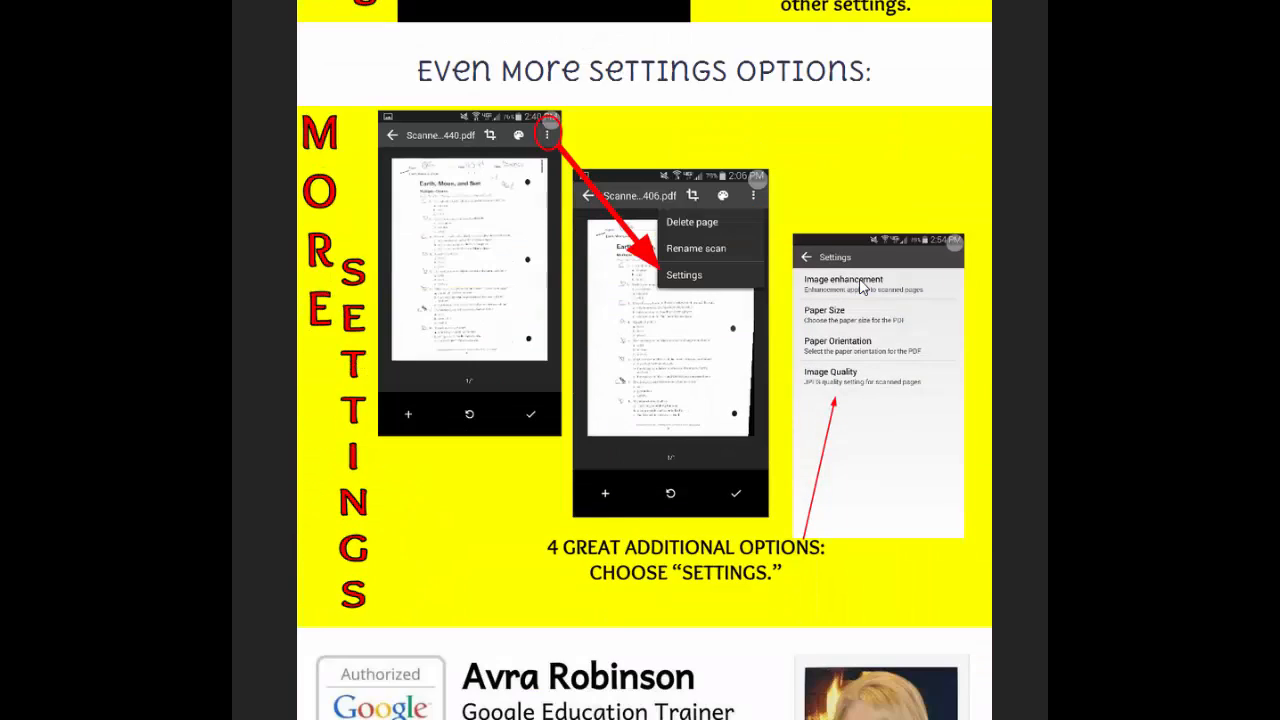
pyautogui.moveTo(564, 250)
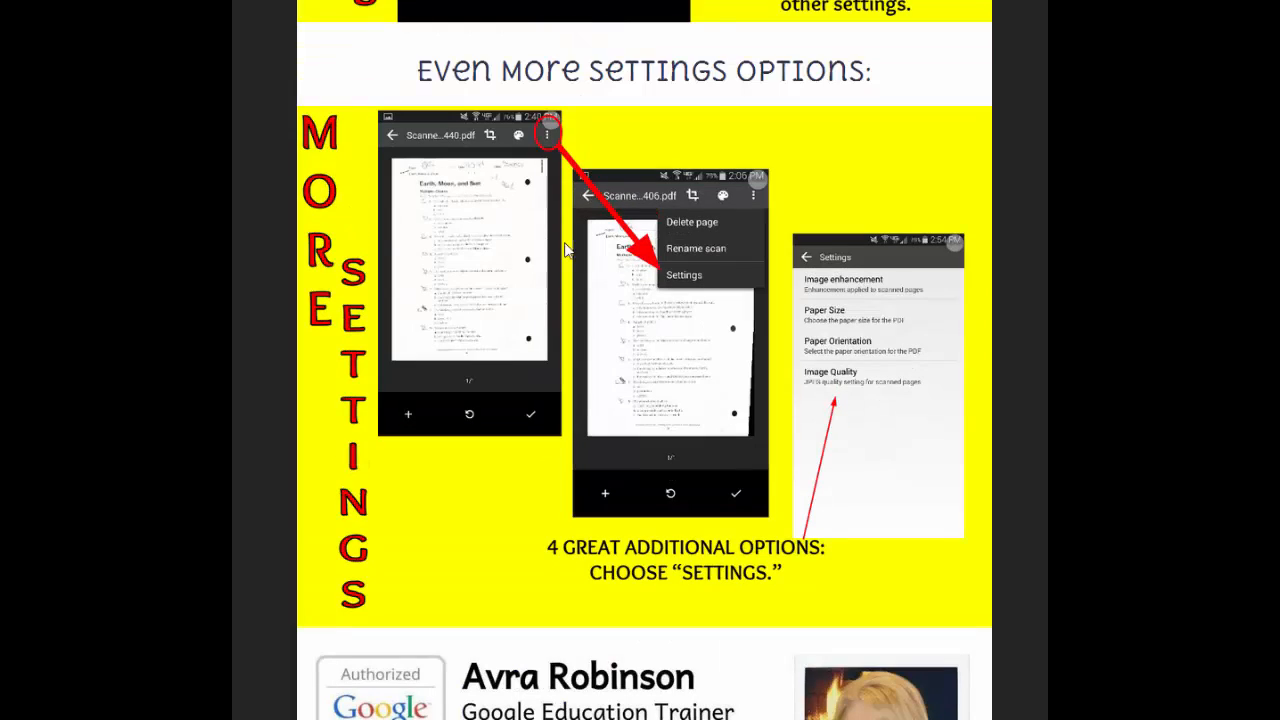
pyautogui.moveTo(704, 284)
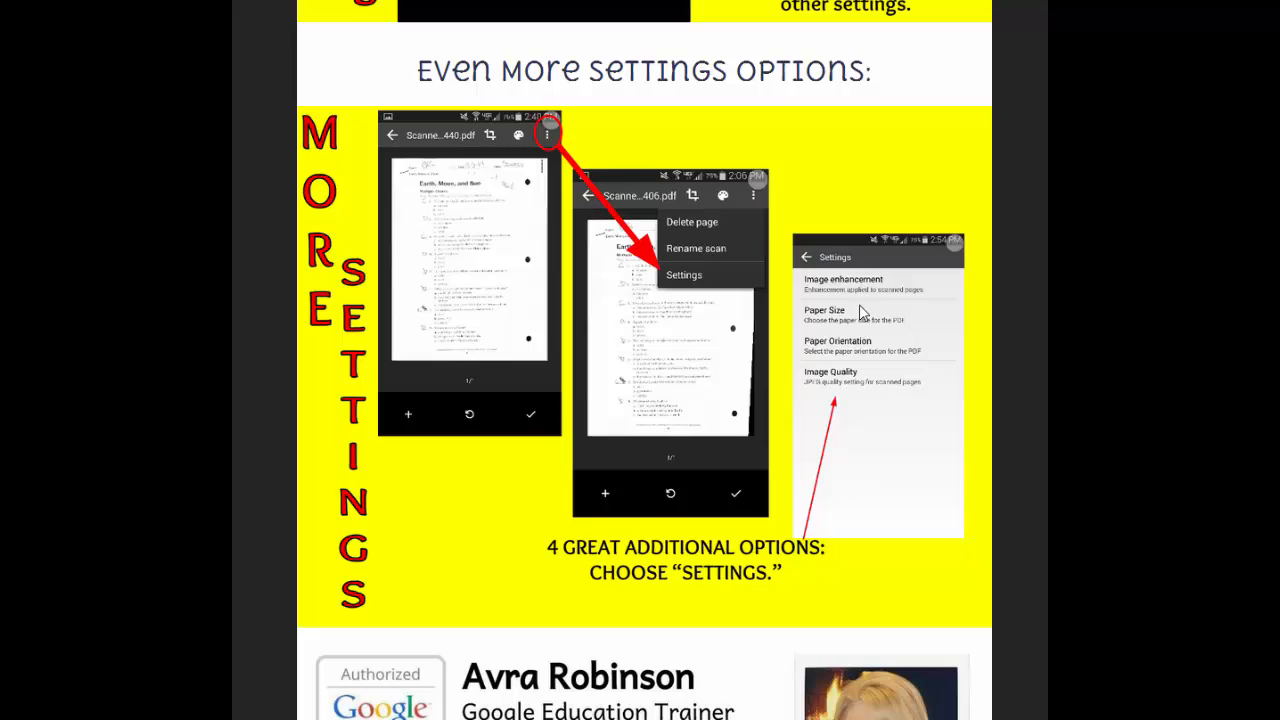
pyautogui.moveTo(858, 316)
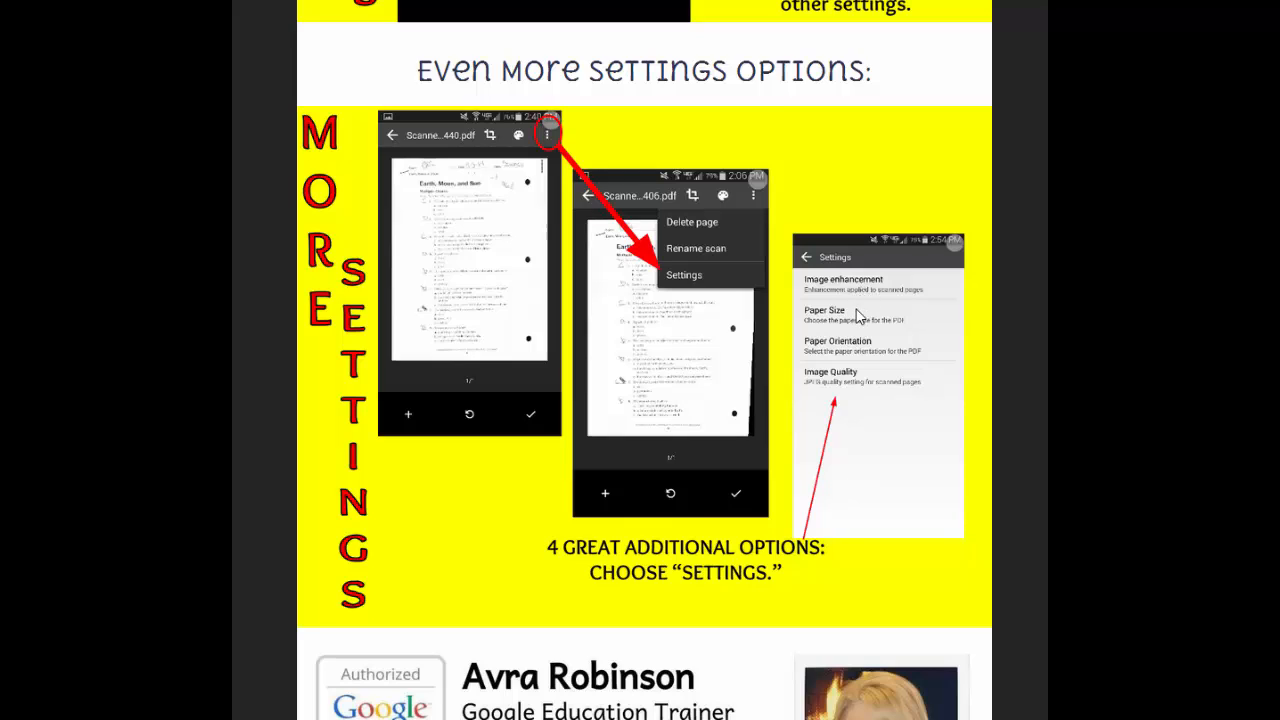
pyautogui.moveTo(860, 378)
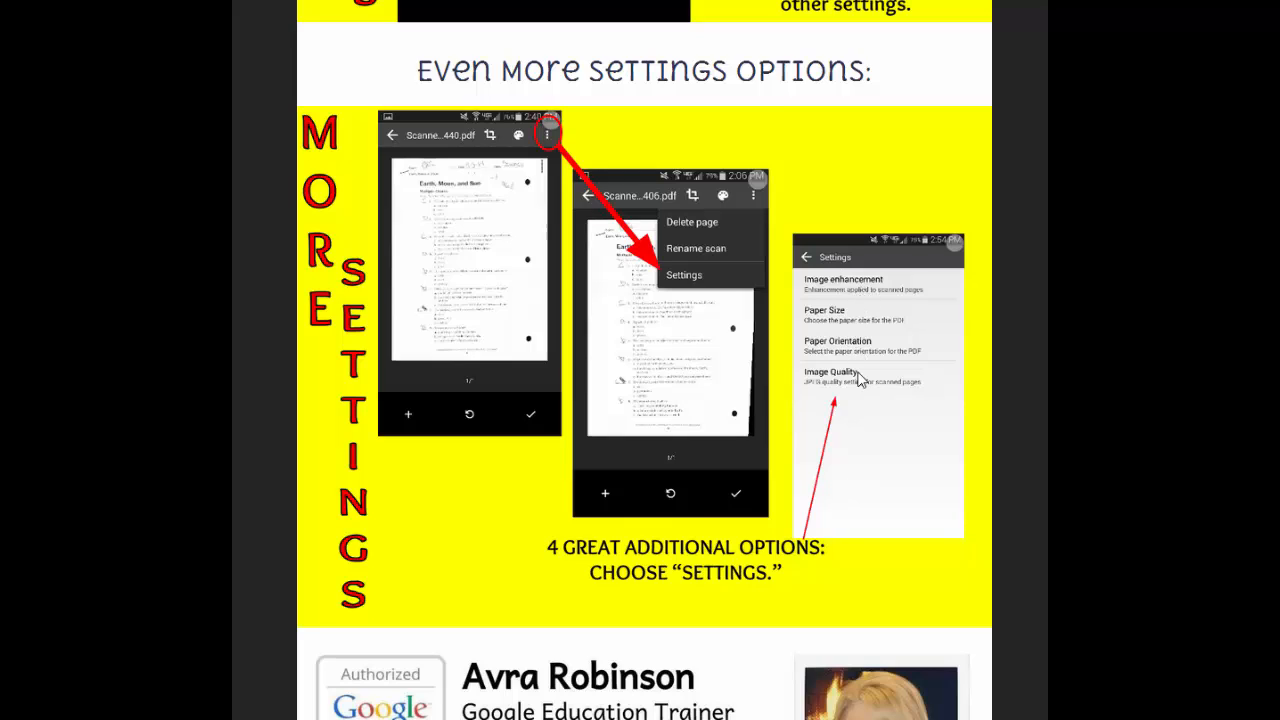
pyautogui.moveTo(868, 388)
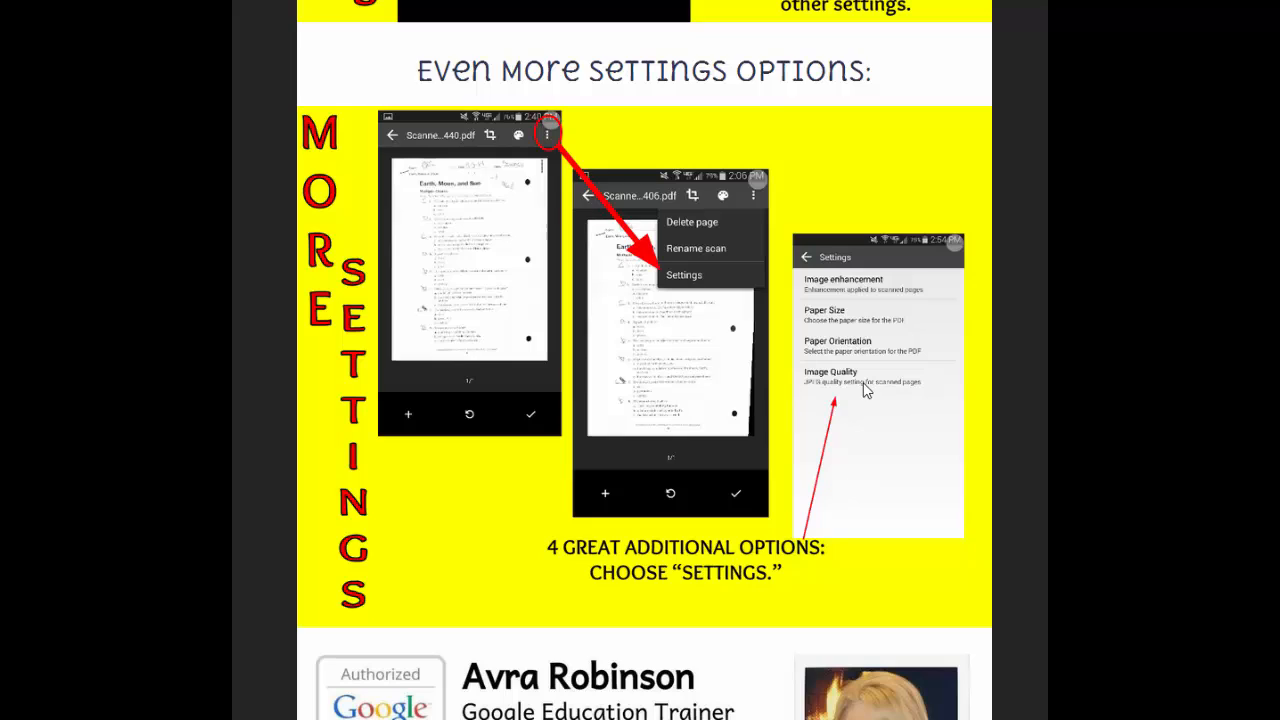
pyautogui.moveTo(736, 504)
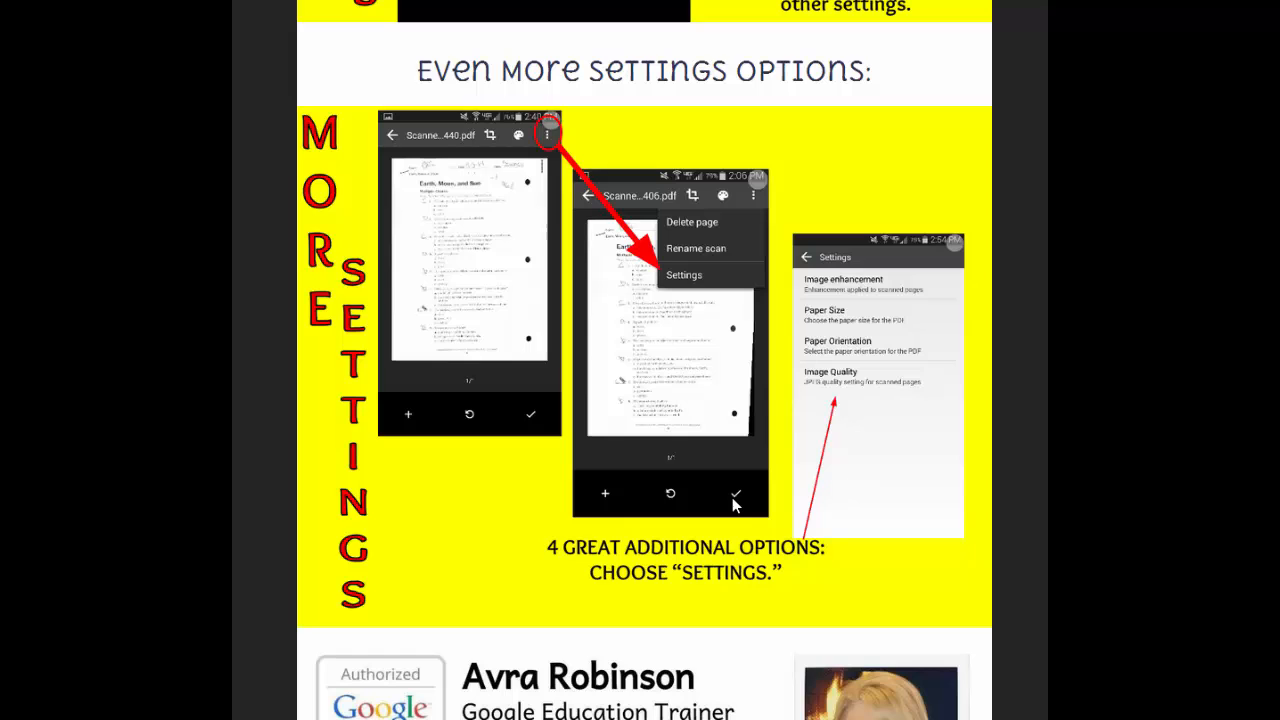
pyautogui.scroll(-3)
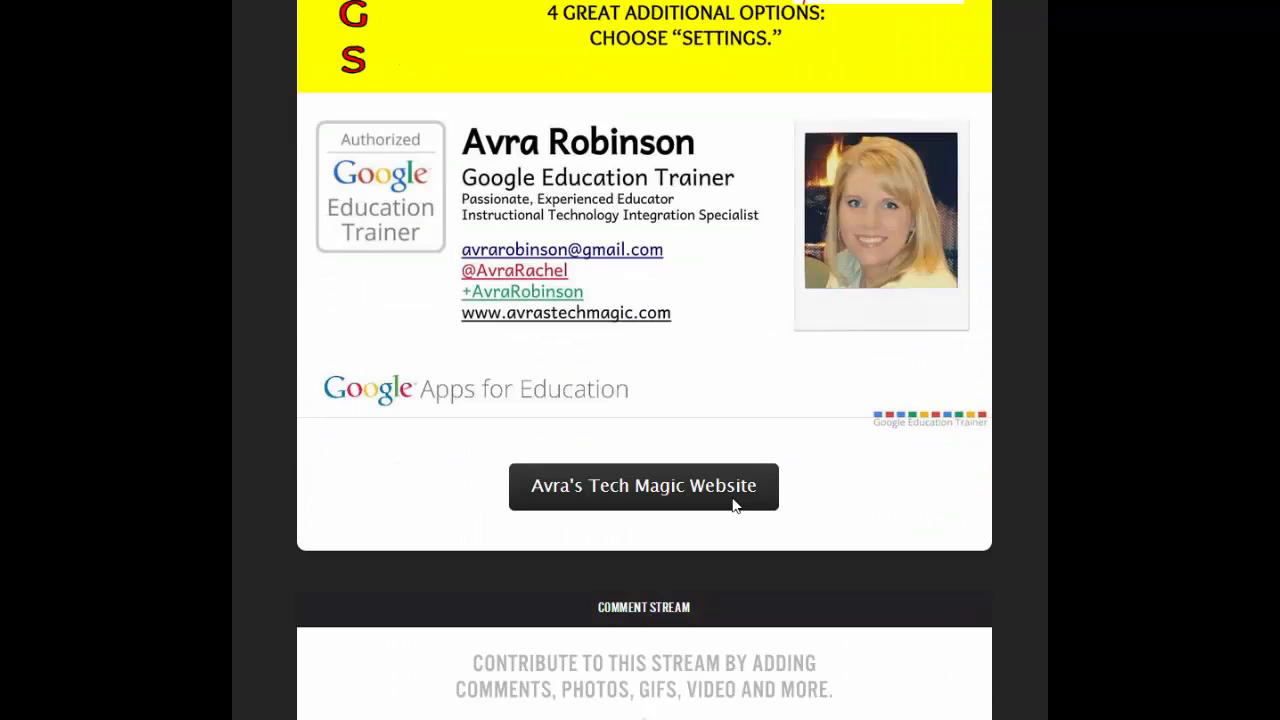